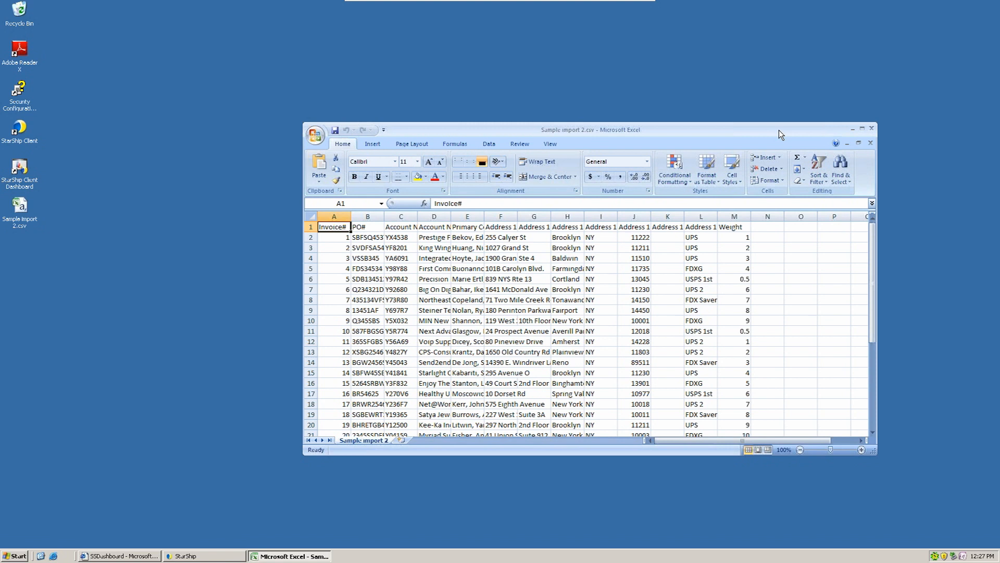
Close the Sample import 2 workbook and quit Excel.
click(870, 143)
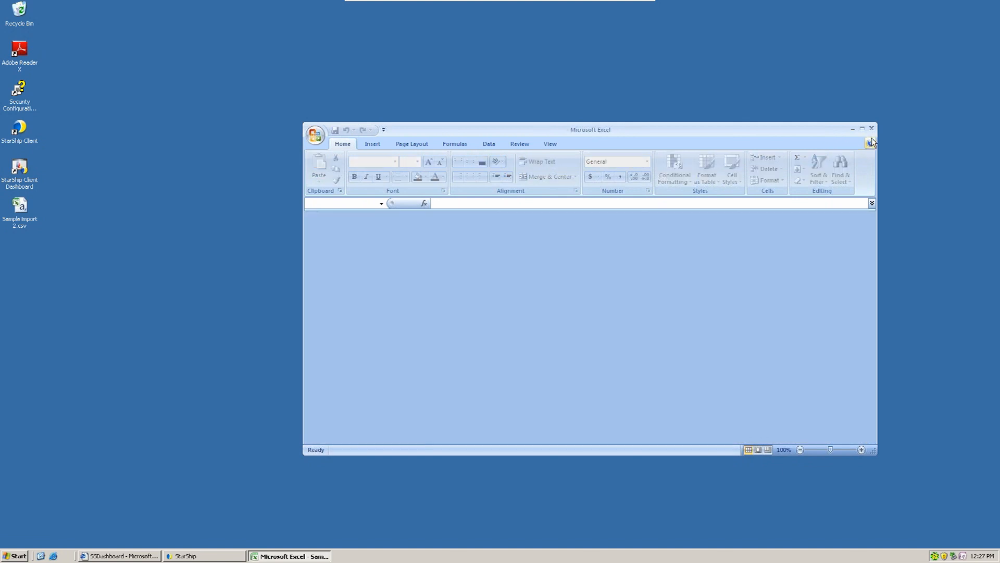
click(870, 129)
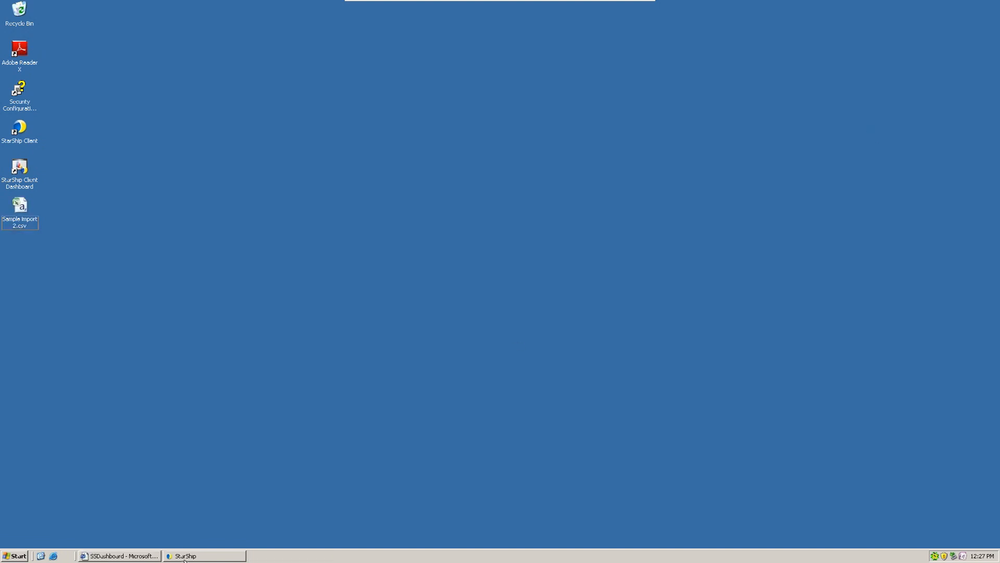
Switch to StarShip and start a Shipment Import from the Tools menu.
click(186, 556)
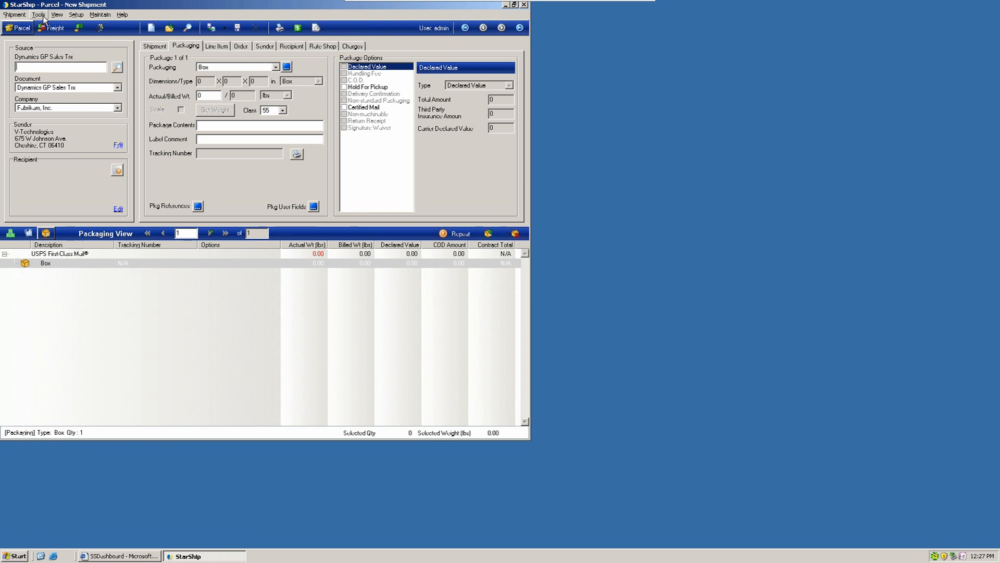
click(39, 13)
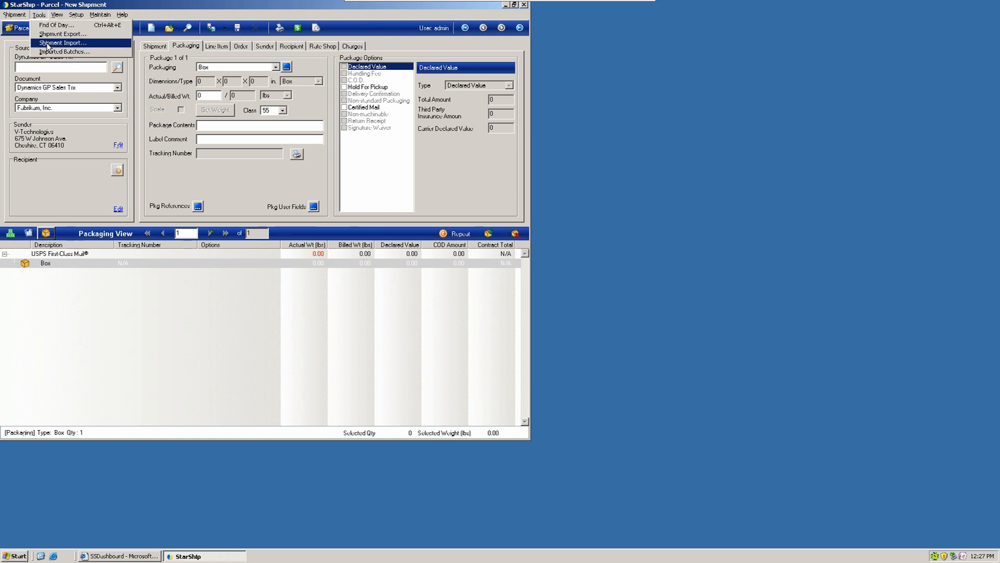
click(61, 42)
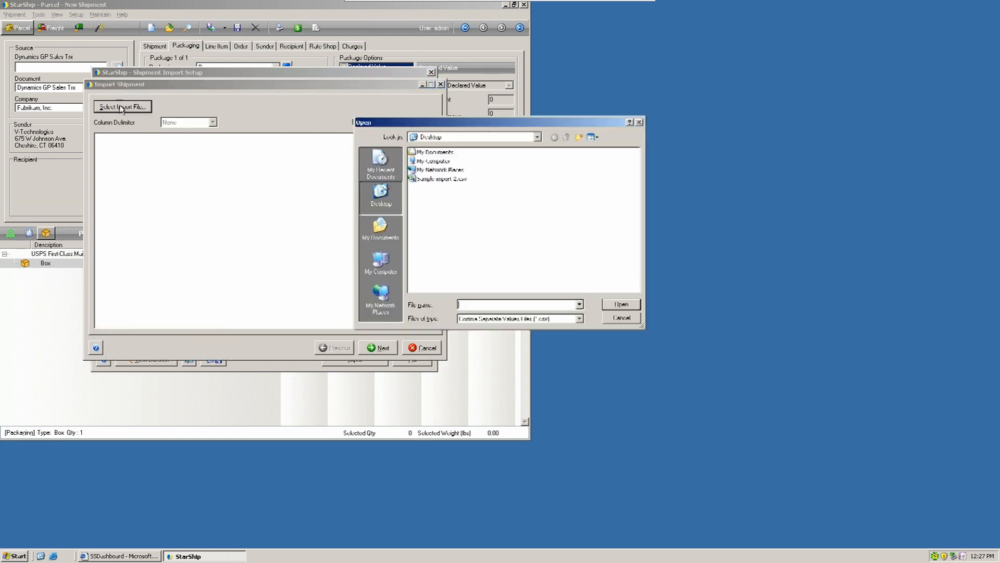
Load Sample import 2.csv with its first row used as column names.
click(619, 318)
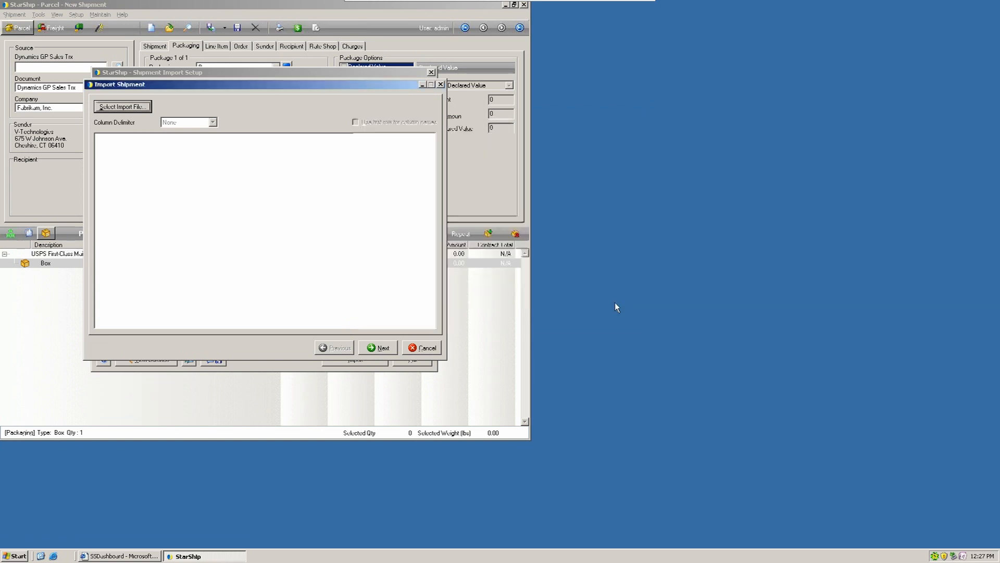
click(122, 106)
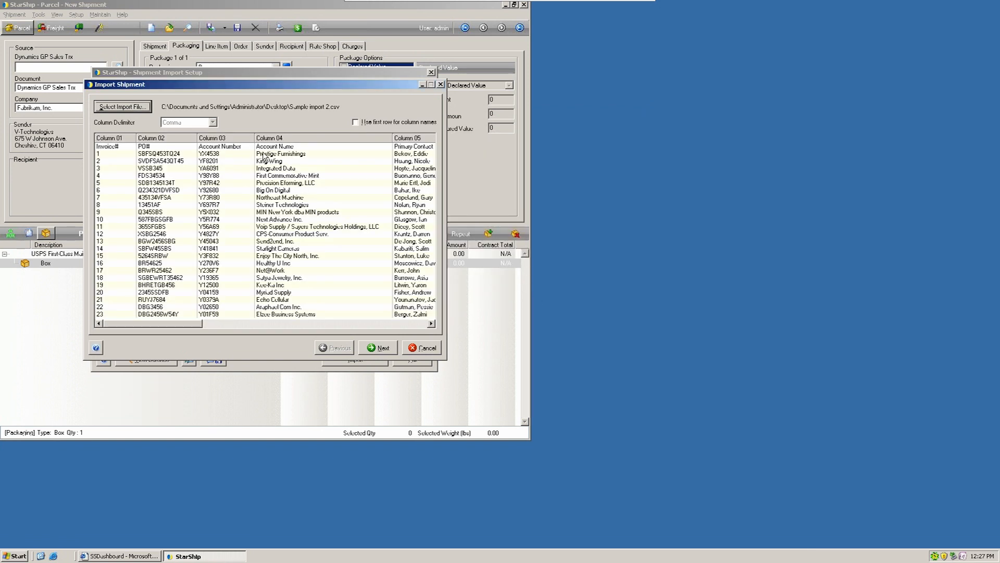
click(356, 122)
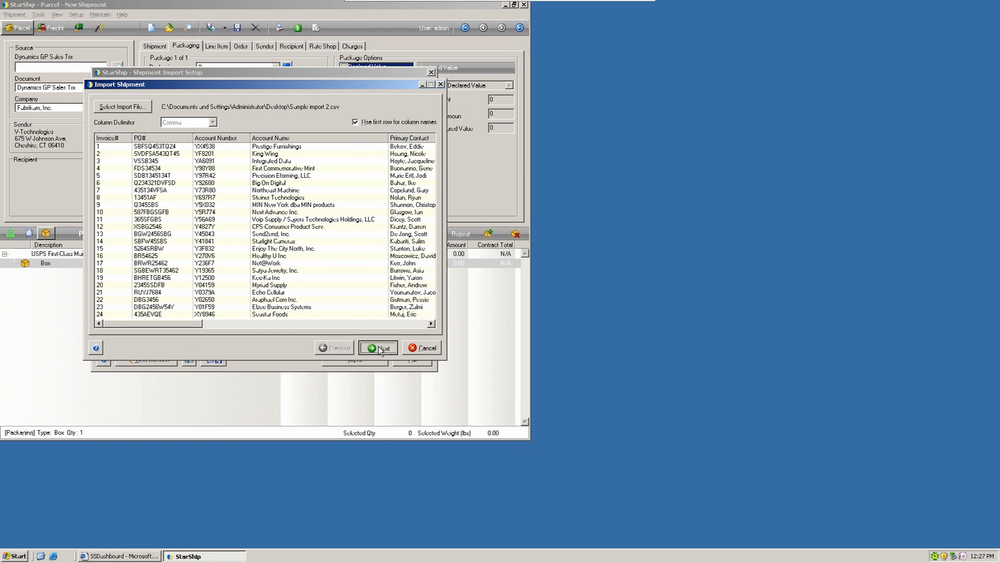
Make Invoice# the primary key and name the new template 'test'.
click(380, 348)
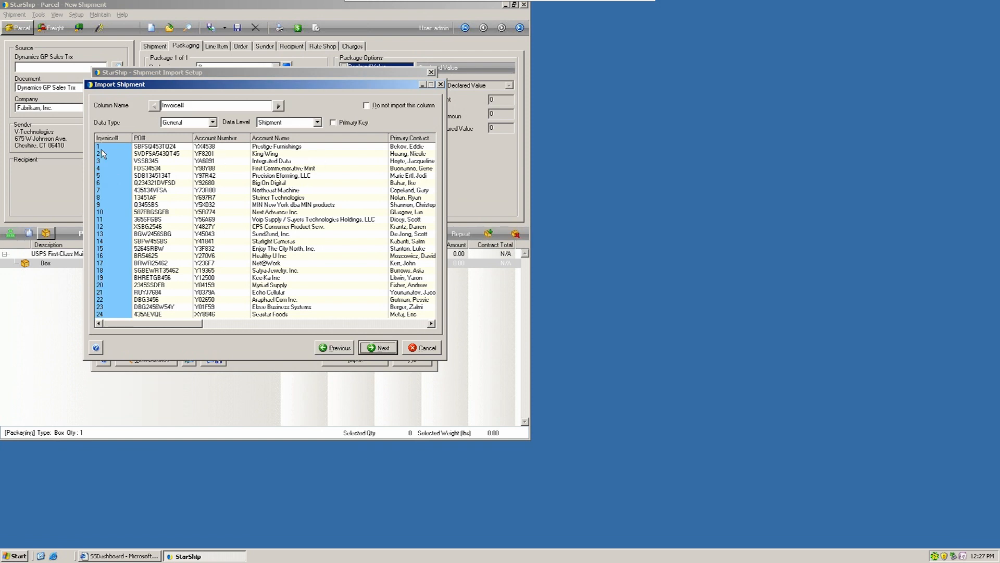
mouse_move(114, 149)
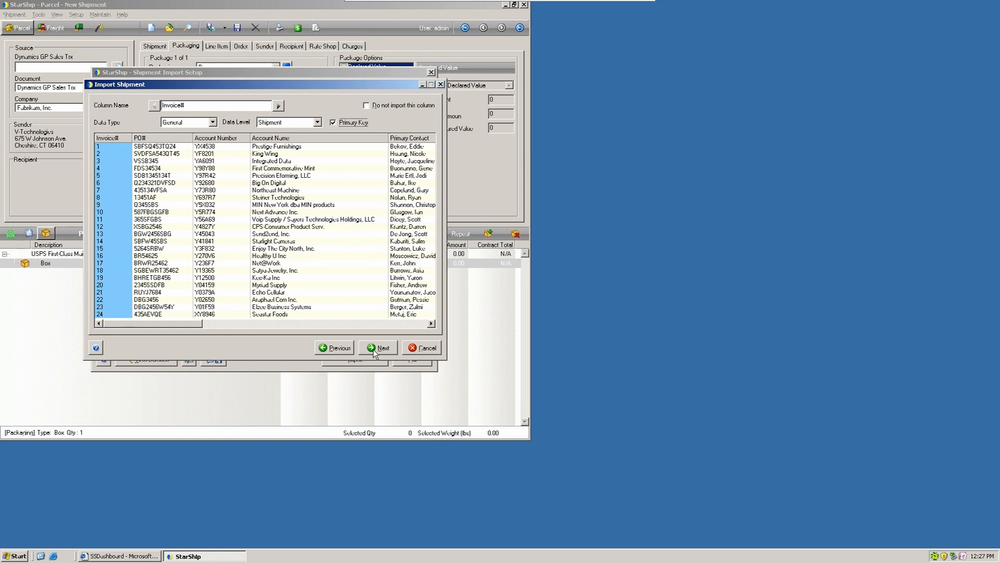
click(383, 347)
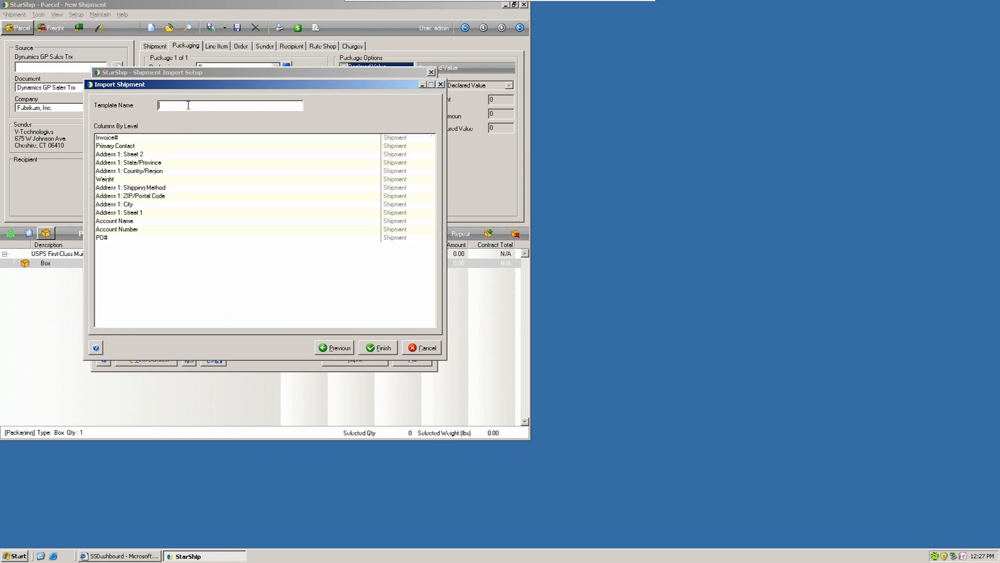
text(test)
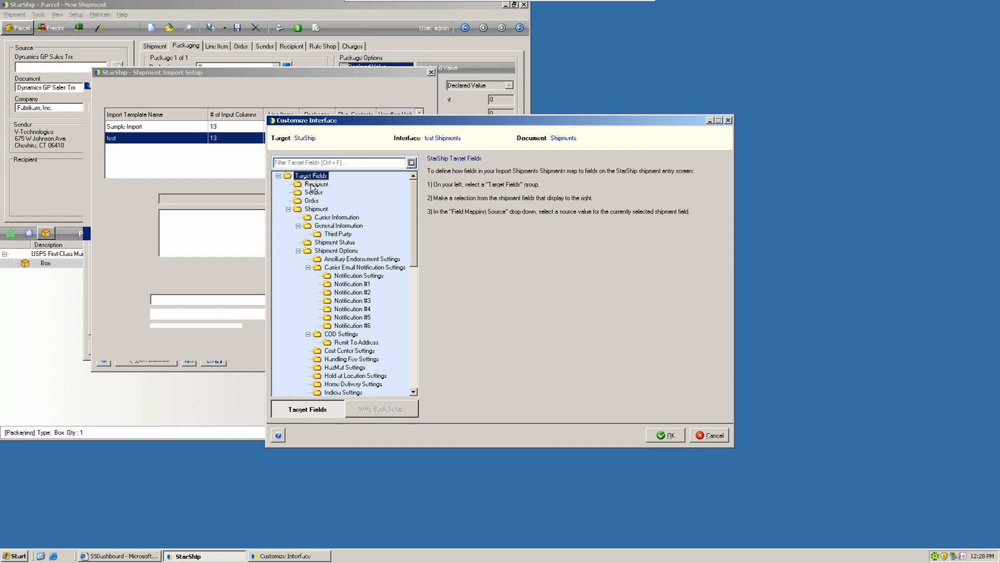
Map the recipient Customer ID field to the imported Account Number column.
click(316, 183)
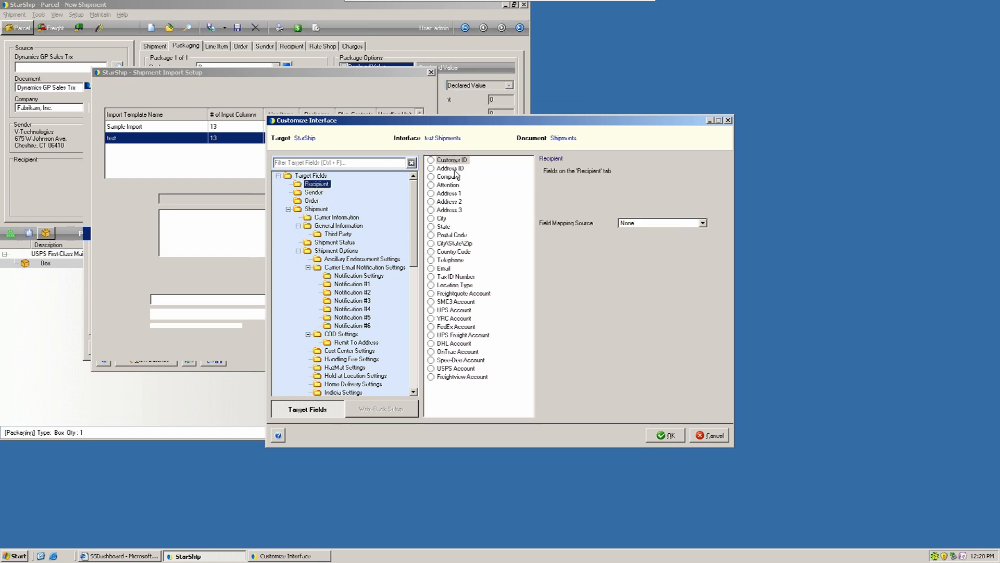
mouse_move(455, 164)
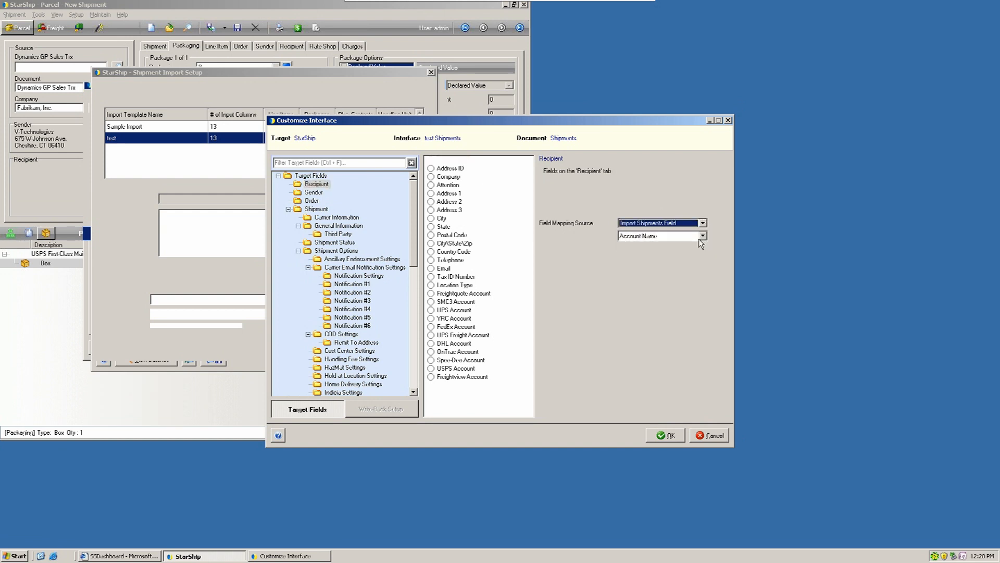
click(431, 159)
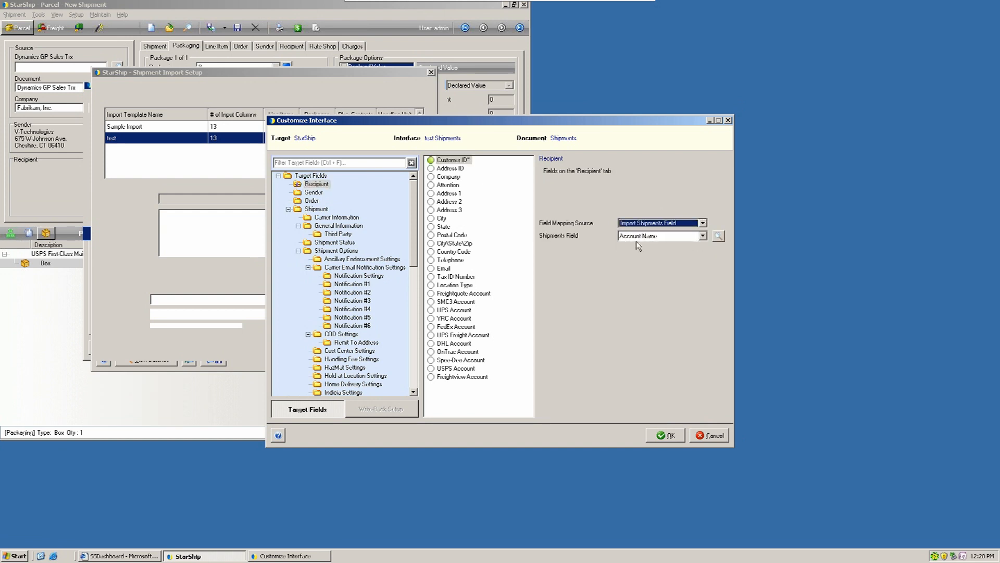
click(703, 237)
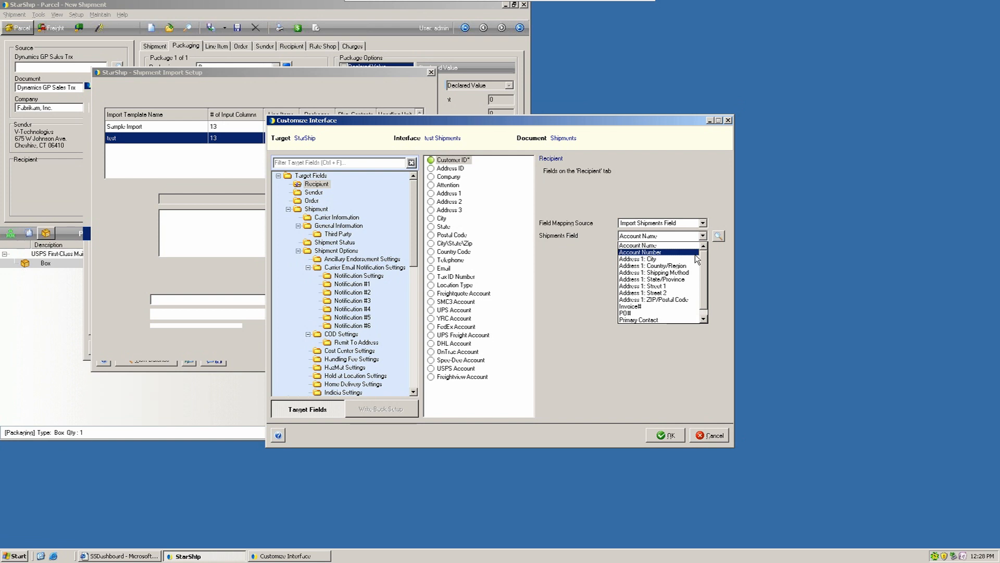
click(639, 251)
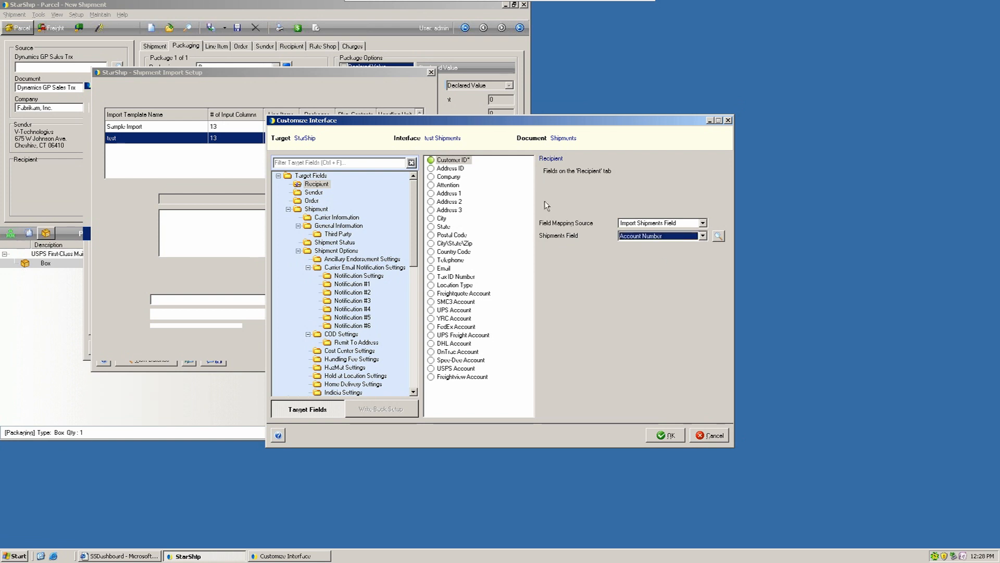
mouse_move(674, 478)
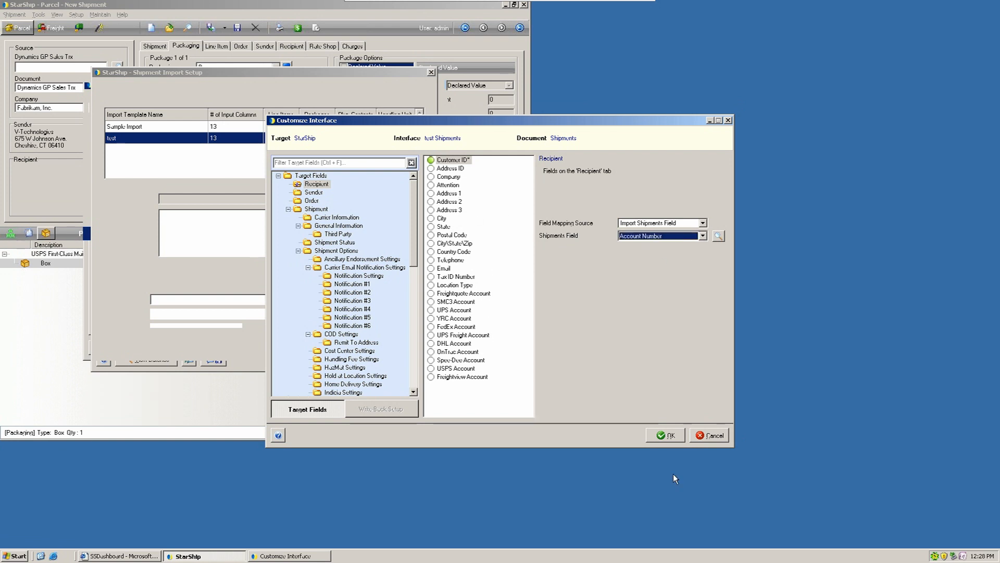
mouse_move(526, 207)
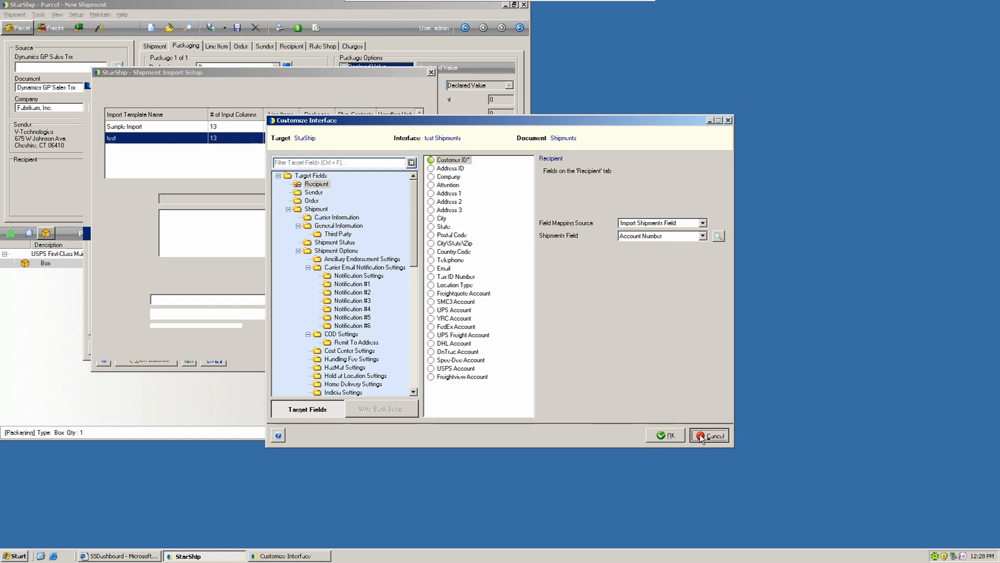
Cancel the mapping unsaved, delete the test template, and customise Sample Import instead.
click(708, 435)
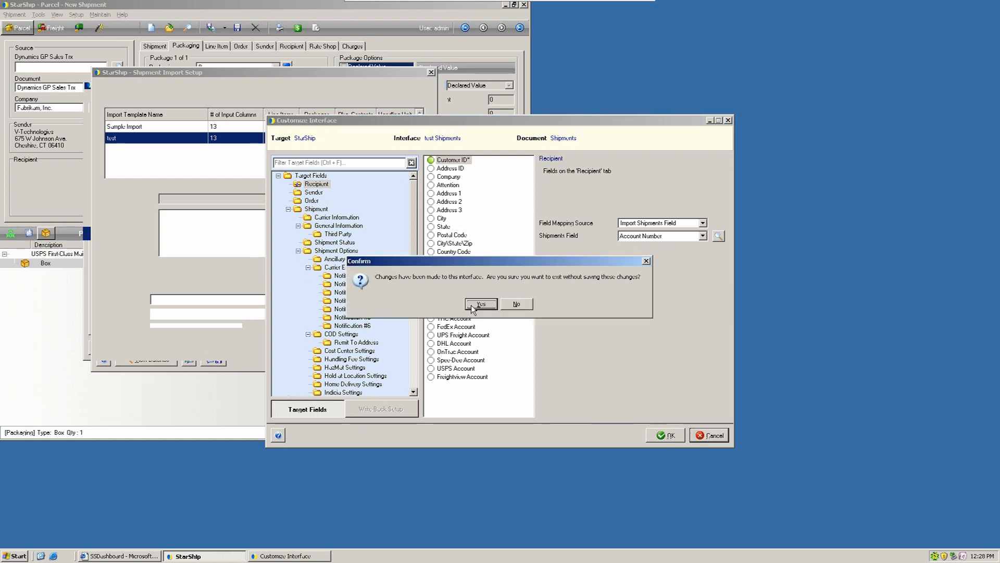
click(480, 303)
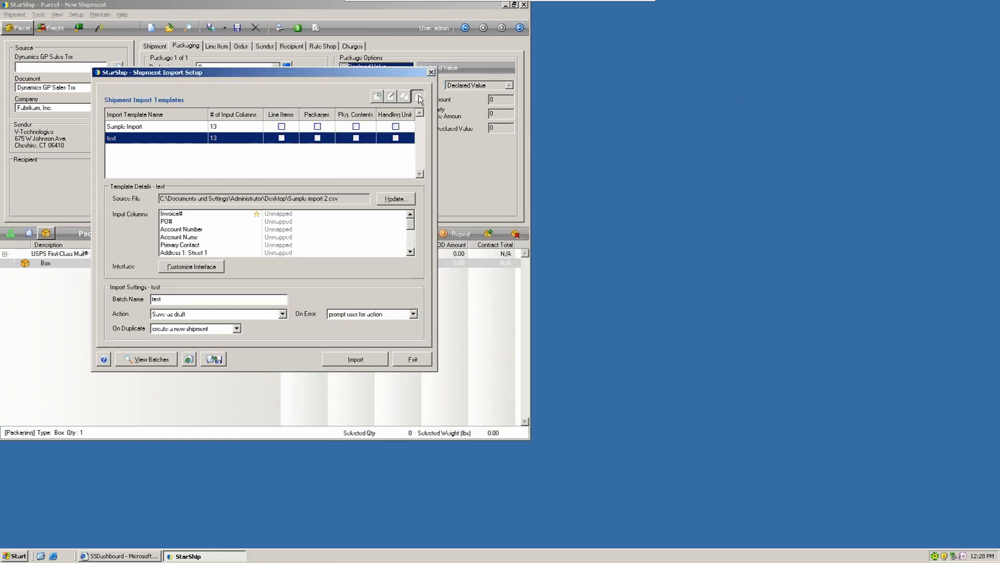
click(418, 96)
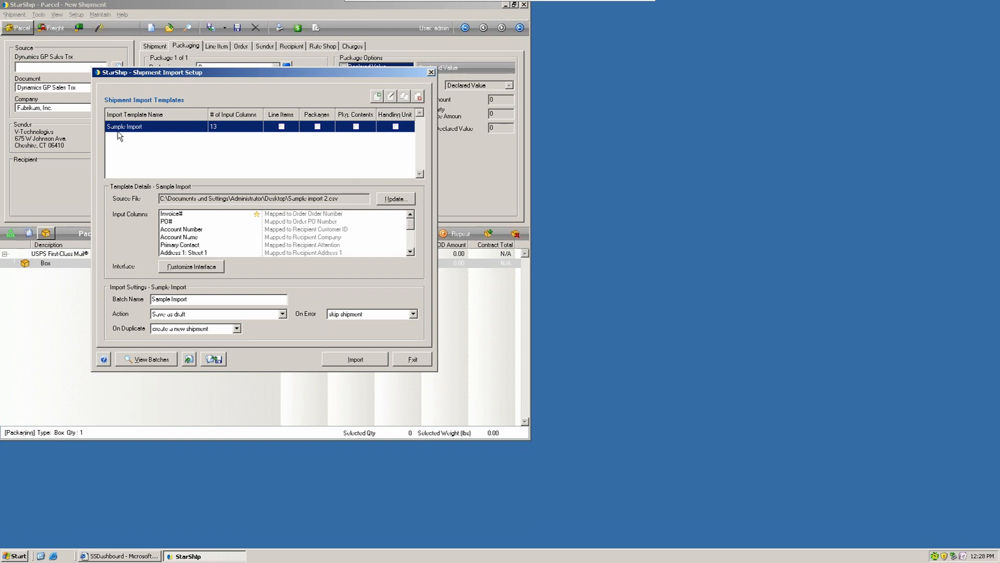
mouse_move(219, 161)
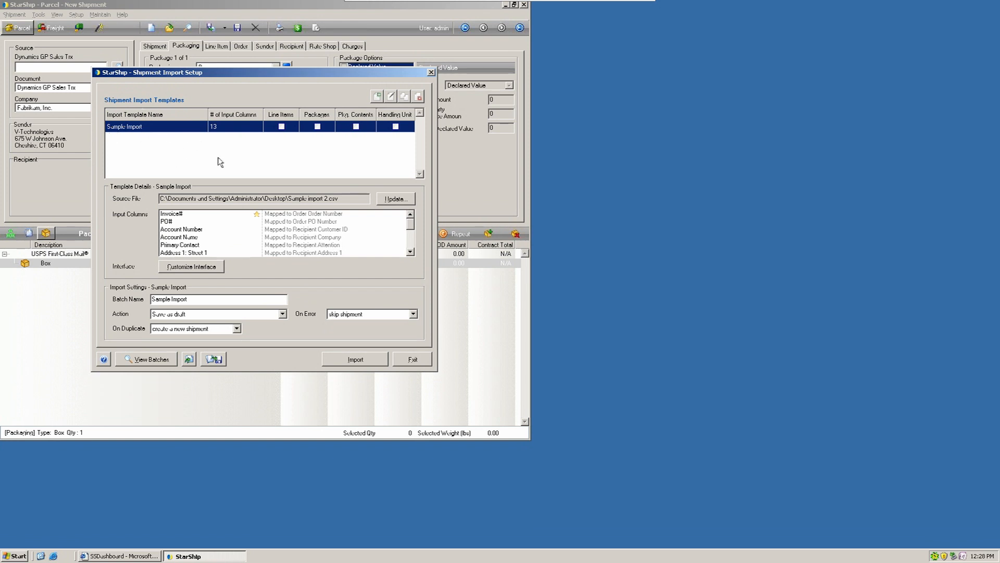
click(191, 265)
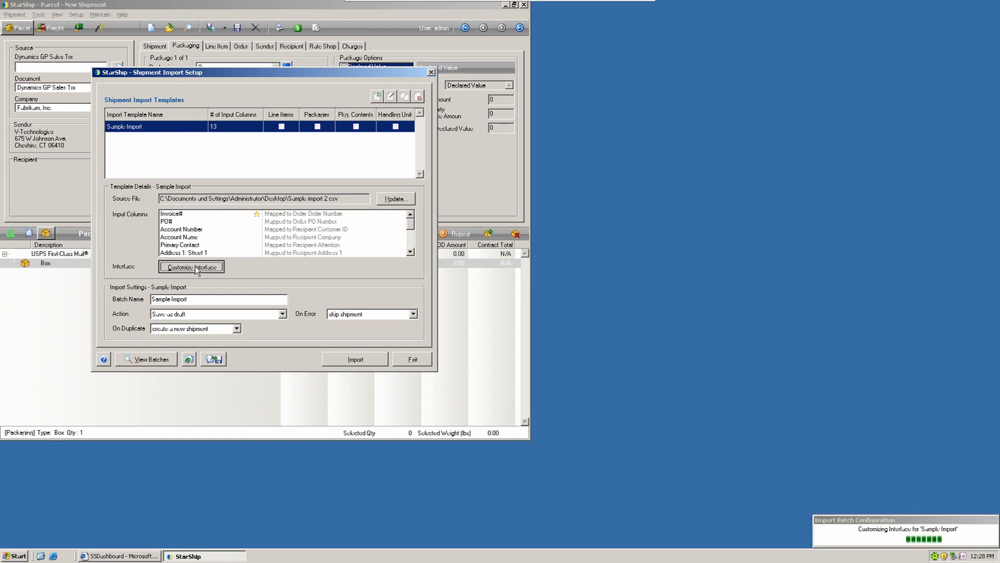
click(191, 265)
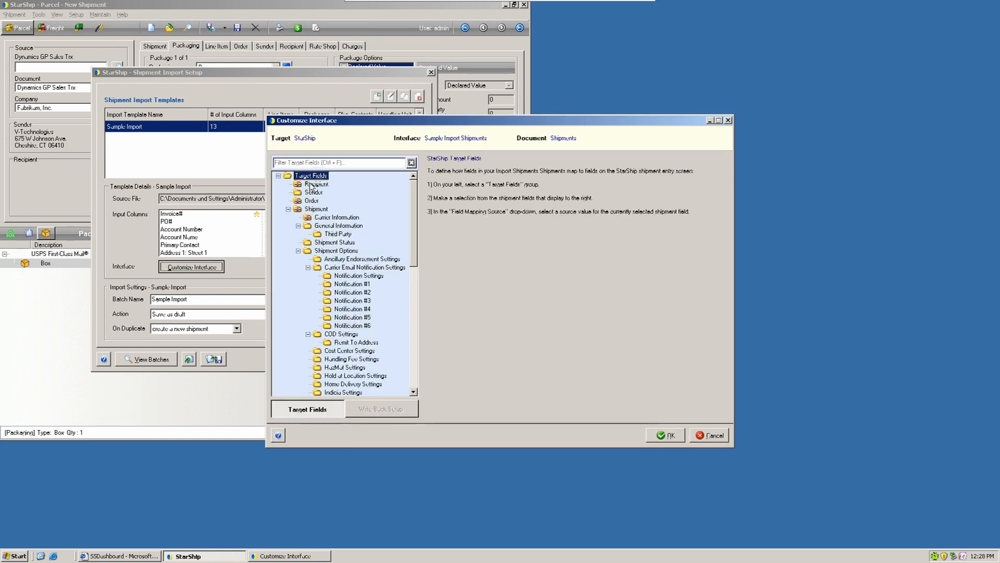
click(316, 184)
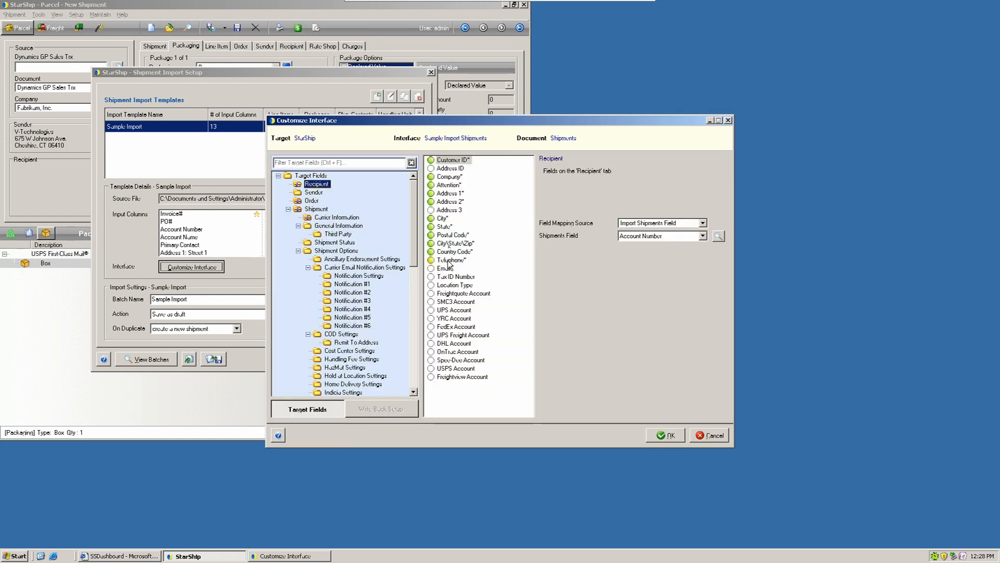
click(450, 260)
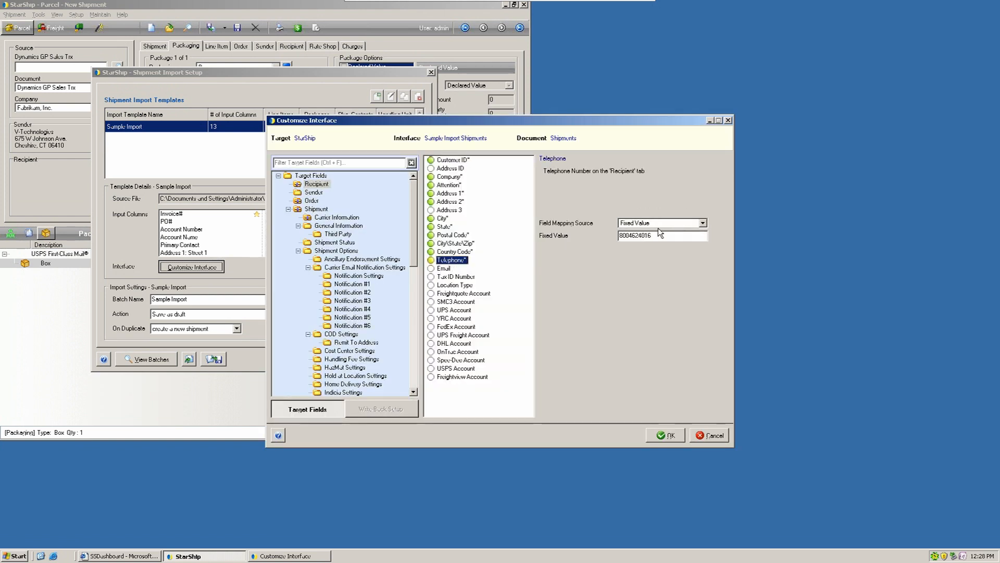
mouse_move(652, 246)
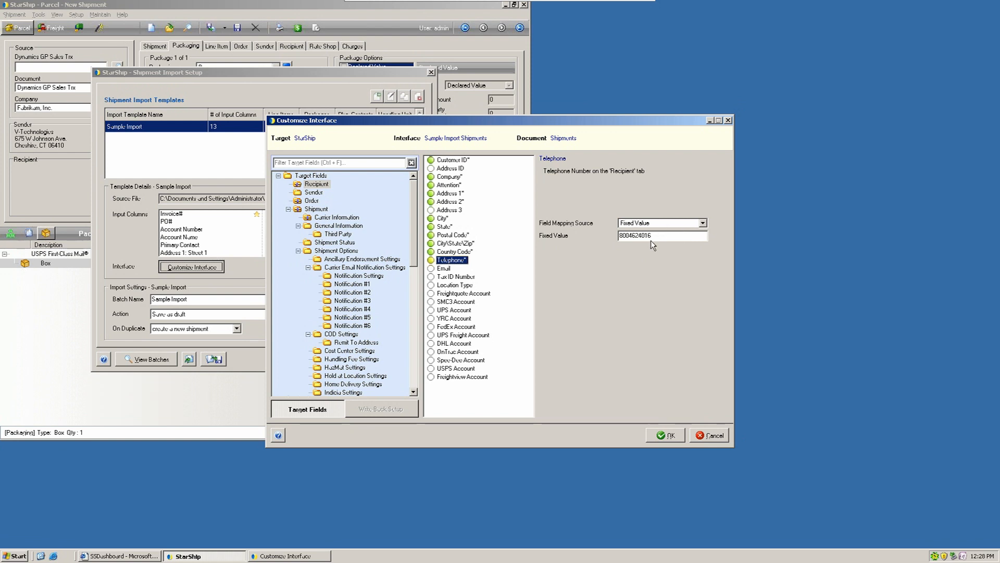
click(664, 434)
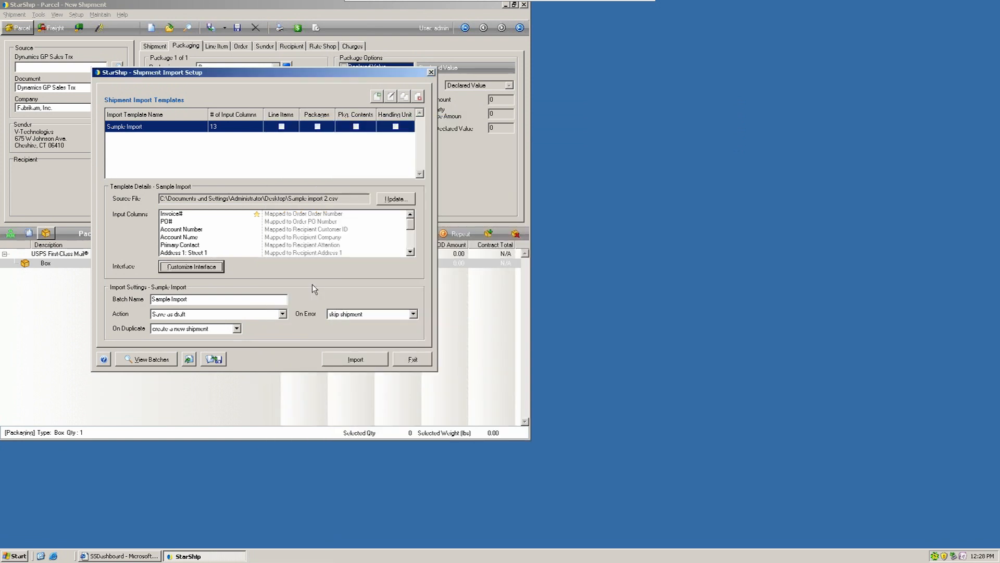
mouse_move(246, 318)
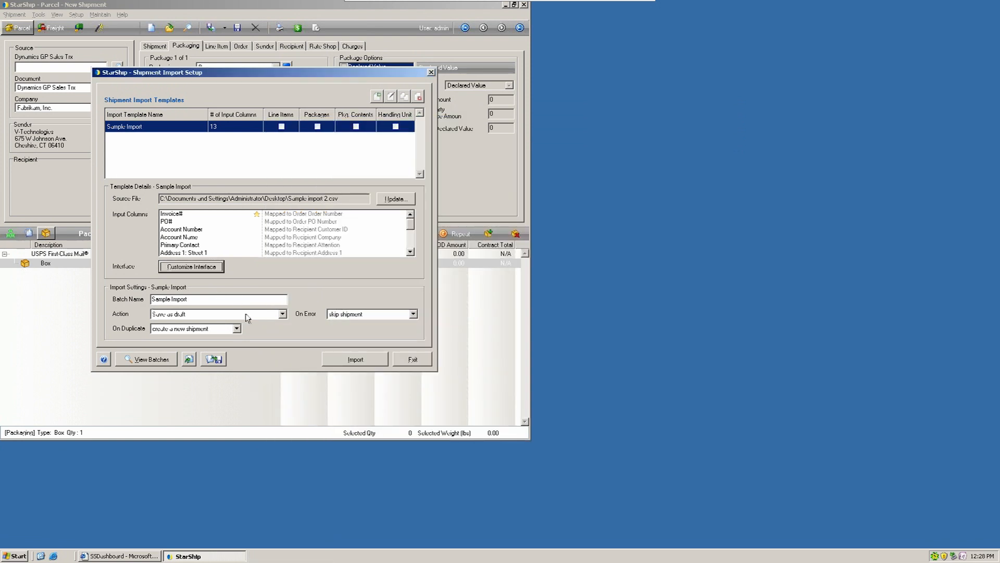
click(281, 314)
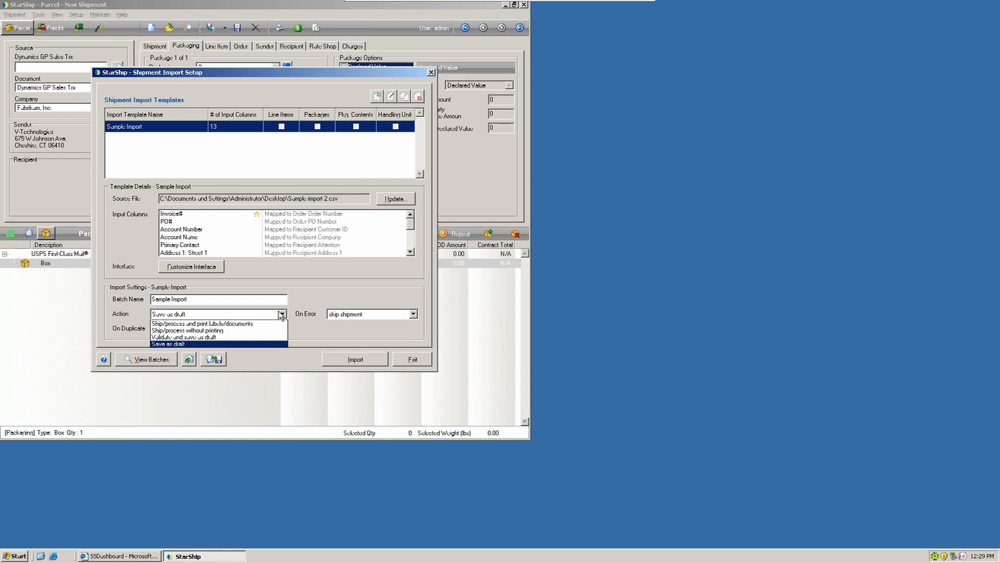
click(169, 343)
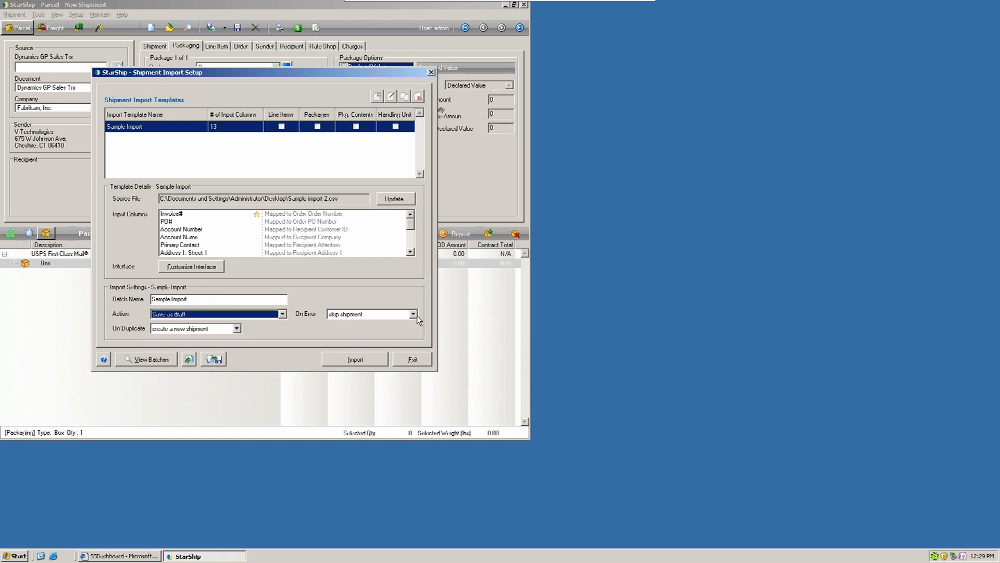
click(413, 314)
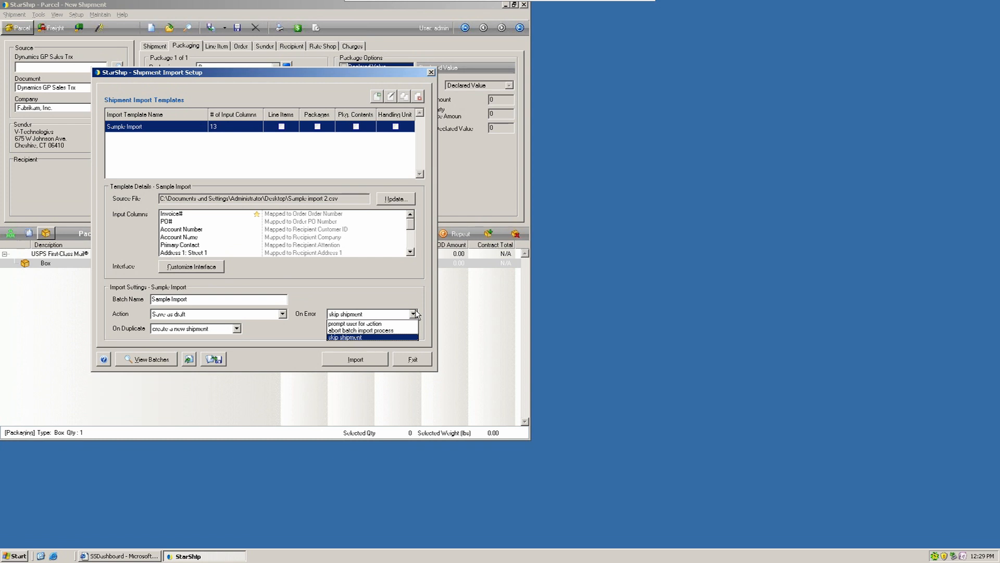
click(343, 338)
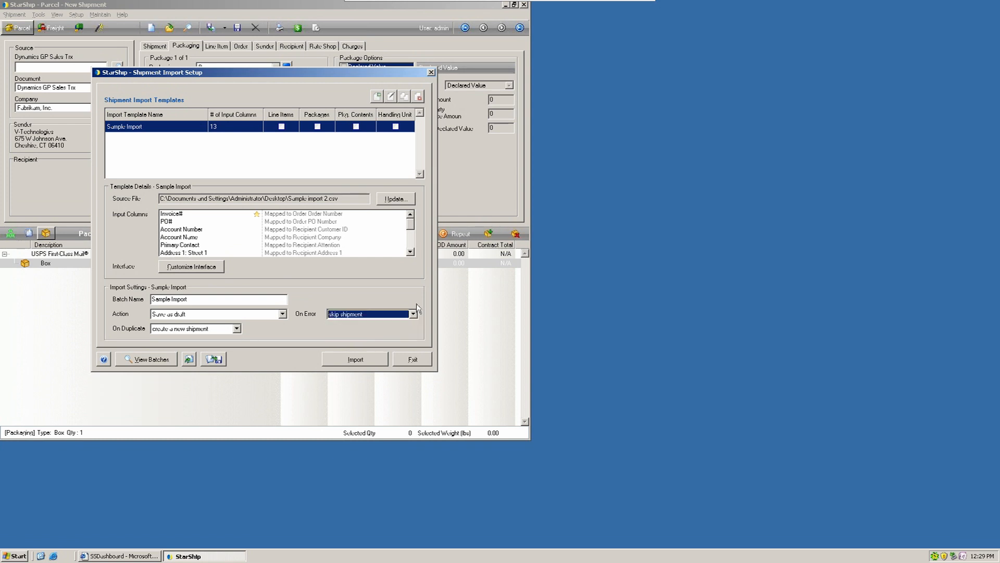
click(236, 328)
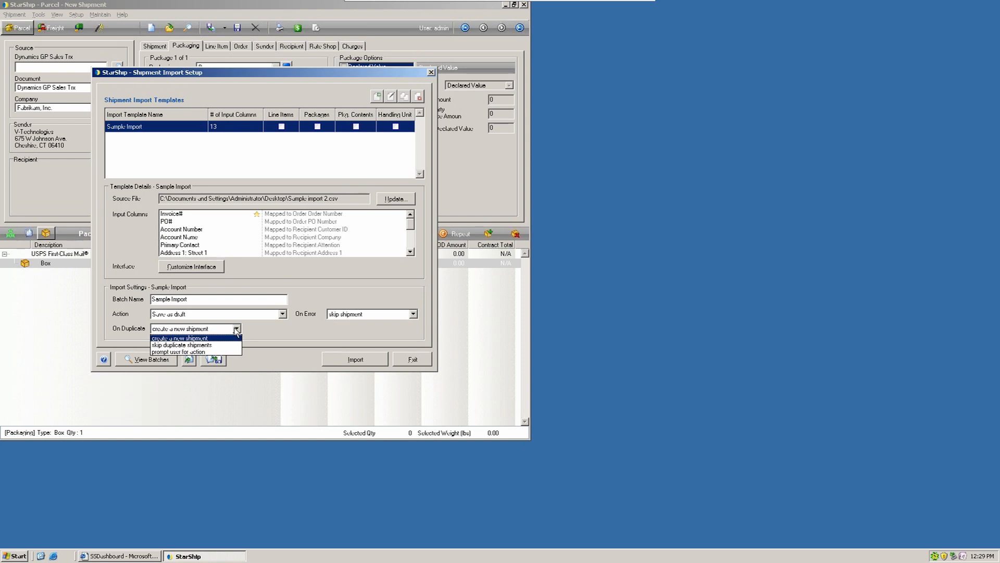
click(185, 338)
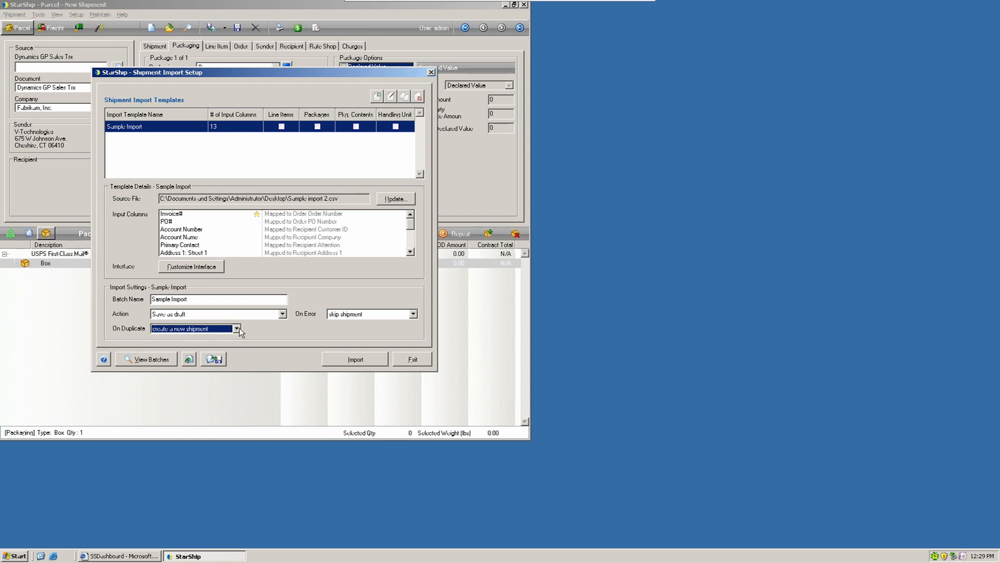
mouse_move(302, 336)
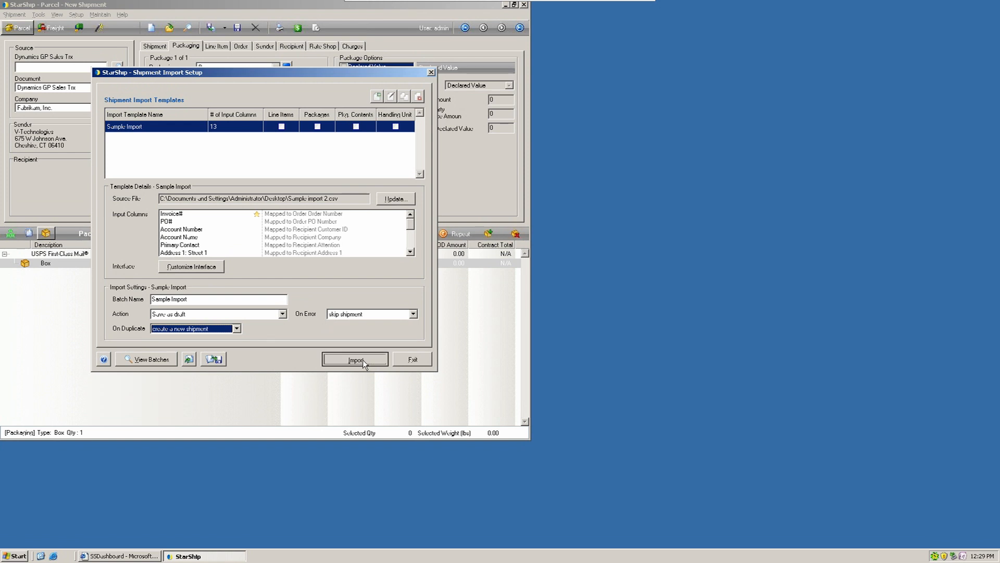
Confirm and run the batch import of all 33 shipments, then acknowledge the results summary.
click(355, 358)
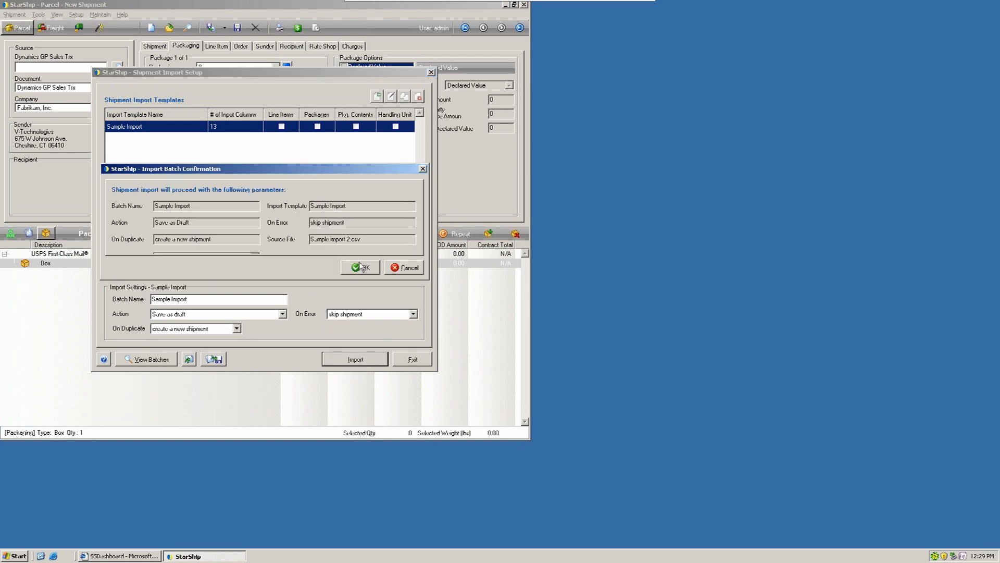
click(360, 267)
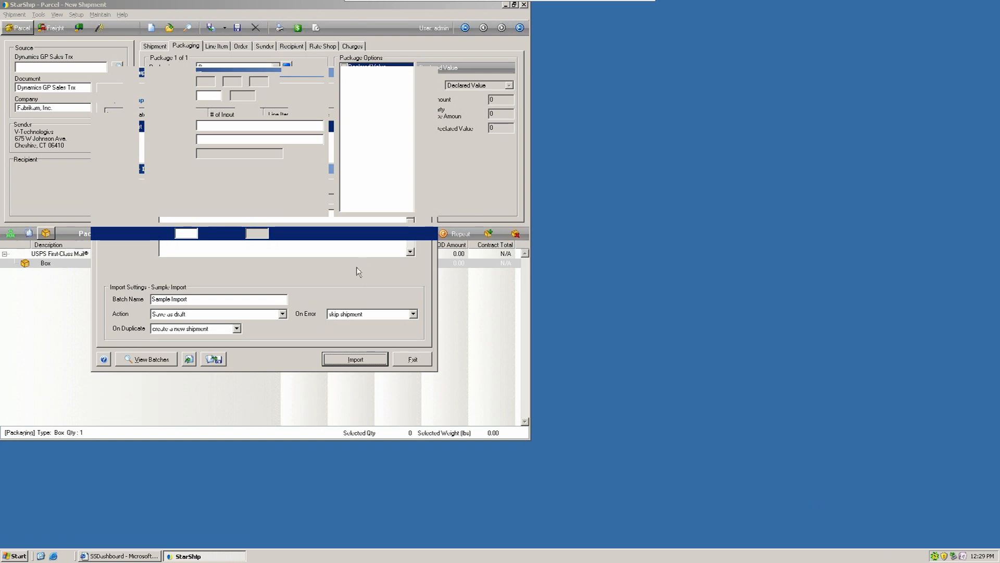
click(354, 359)
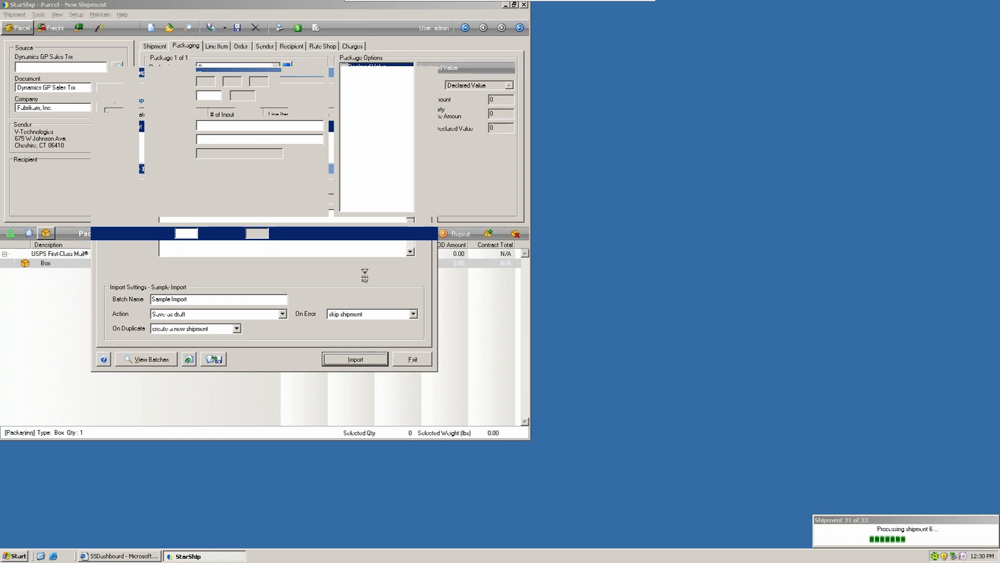
click(355, 358)
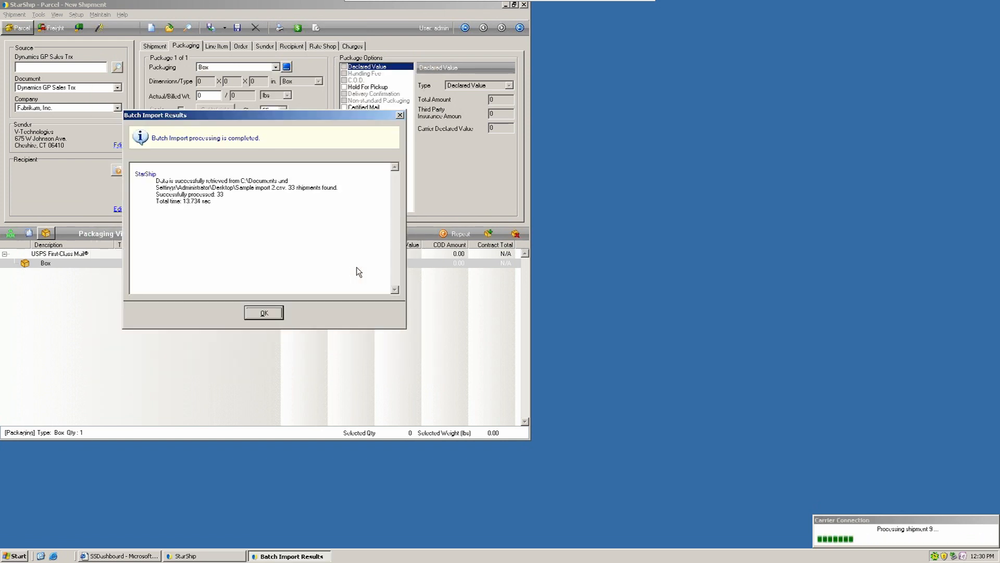
mouse_move(254, 202)
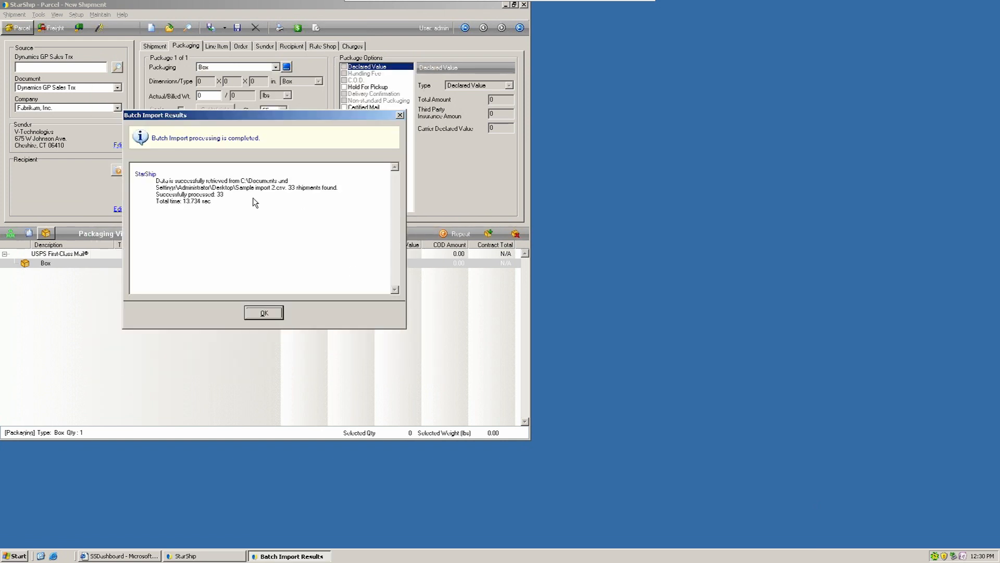
mouse_move(223, 236)
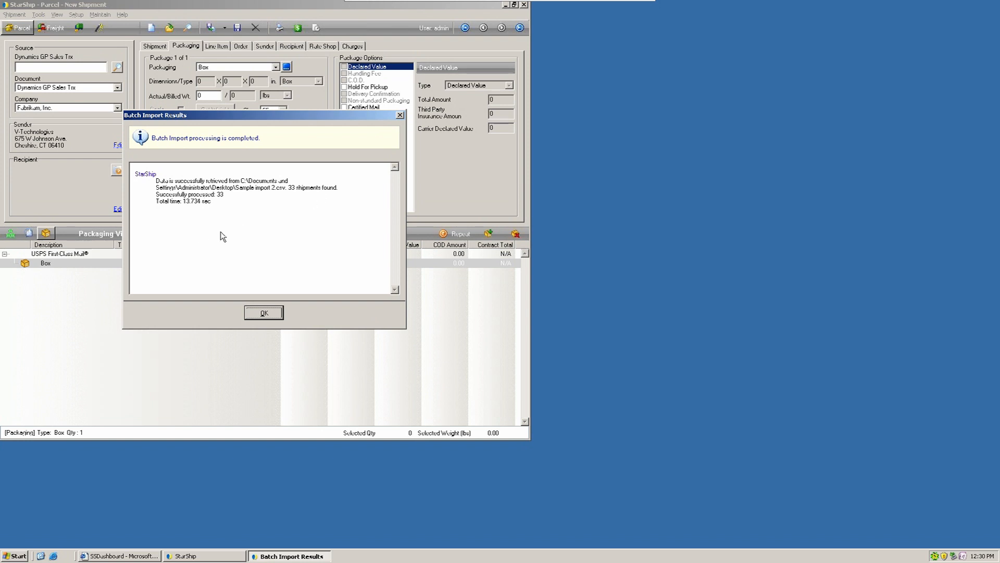
mouse_move(164, 225)
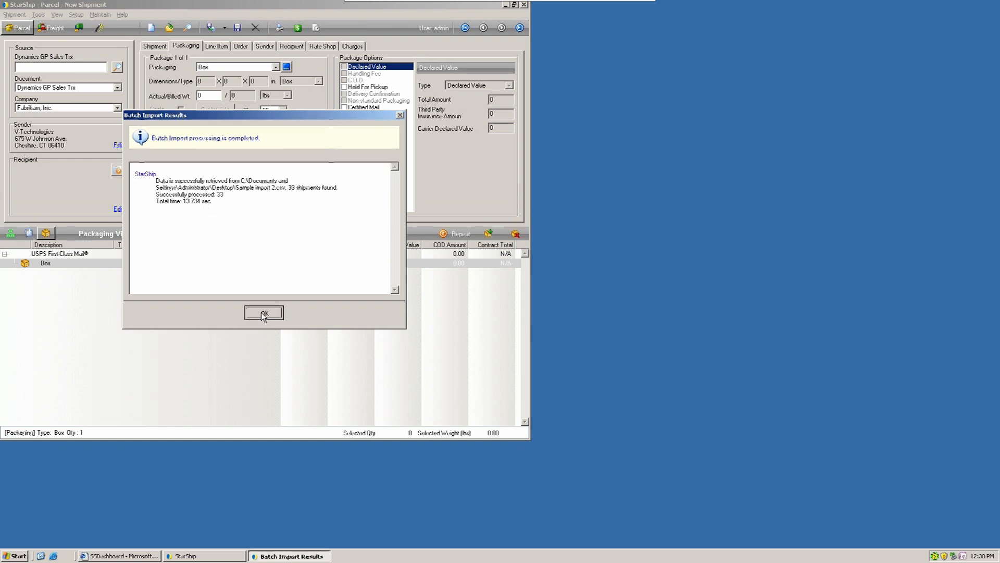
click(262, 313)
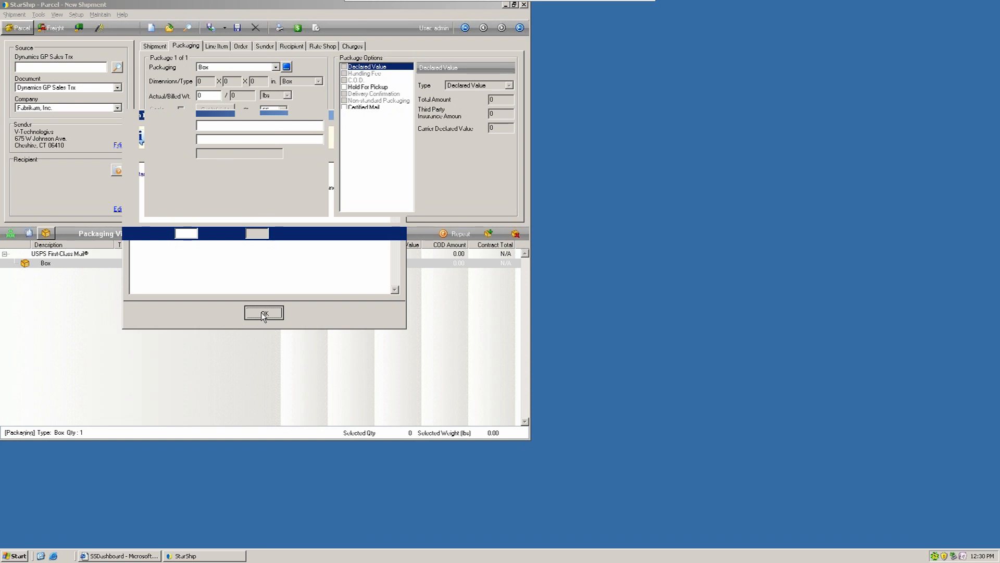
Show today's Imported Batches listing Sample Import with 33 draft shipments.
click(263, 312)
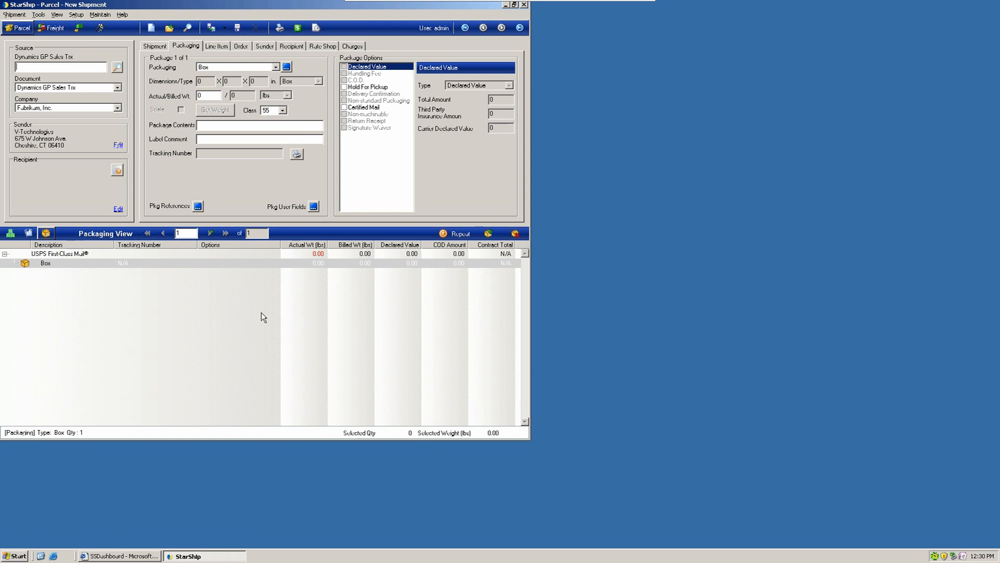
mouse_move(183, 251)
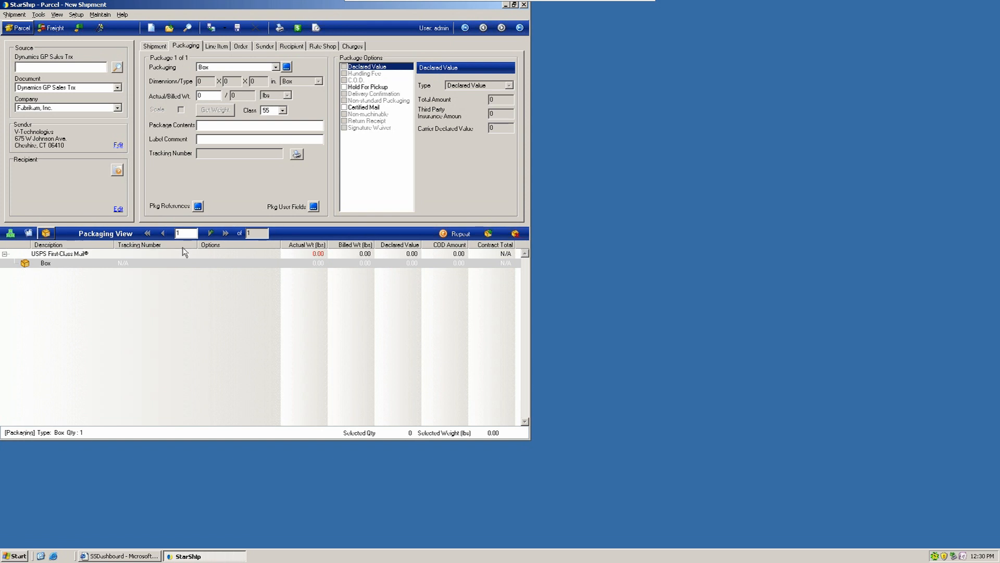
click(38, 14)
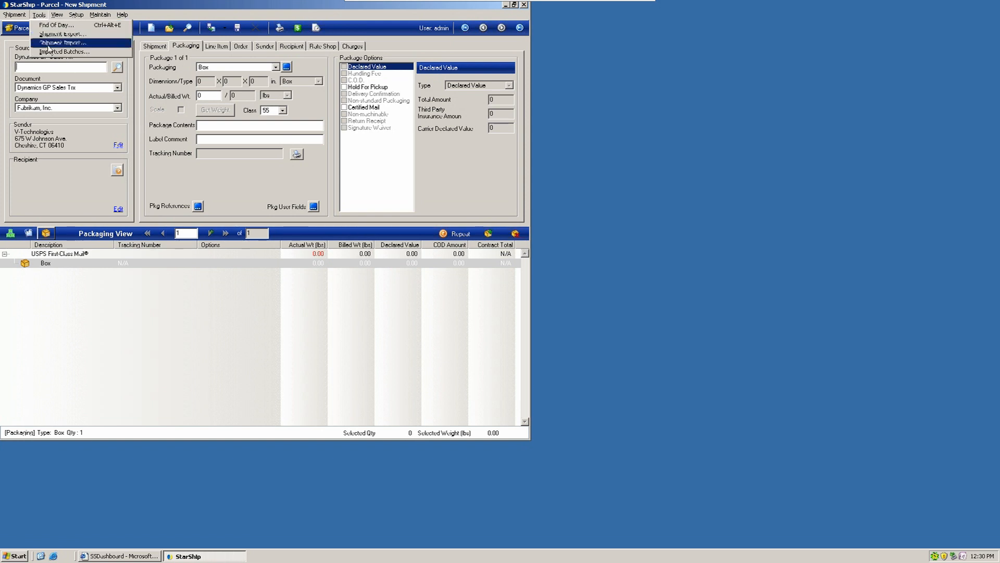
click(63, 52)
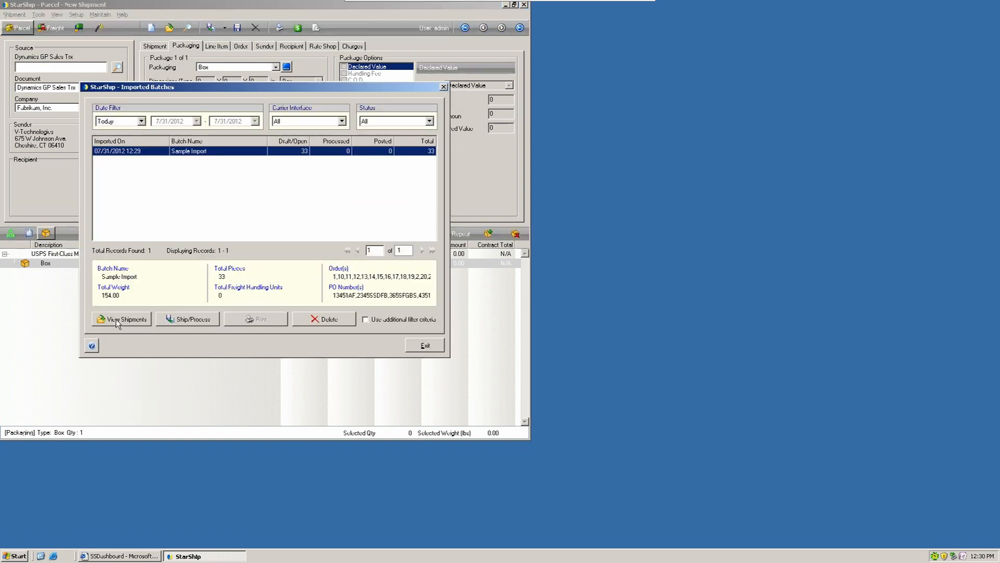
mouse_move(104, 209)
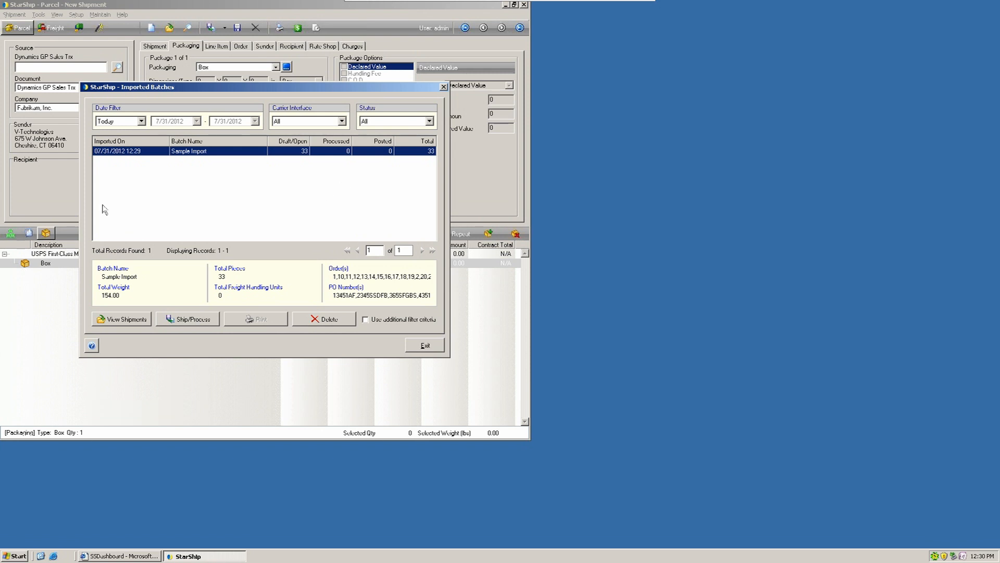
mouse_move(153, 135)
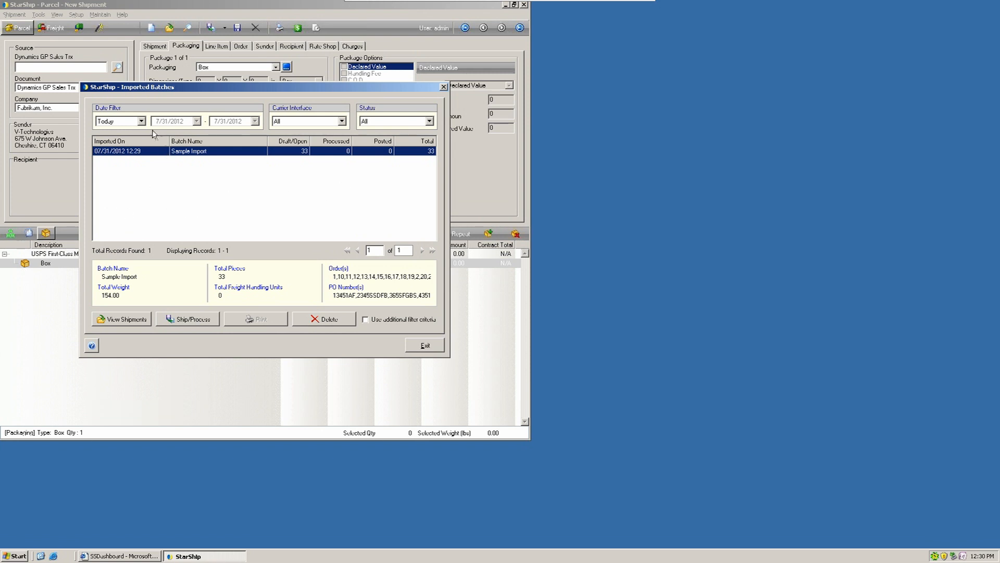
click(118, 121)
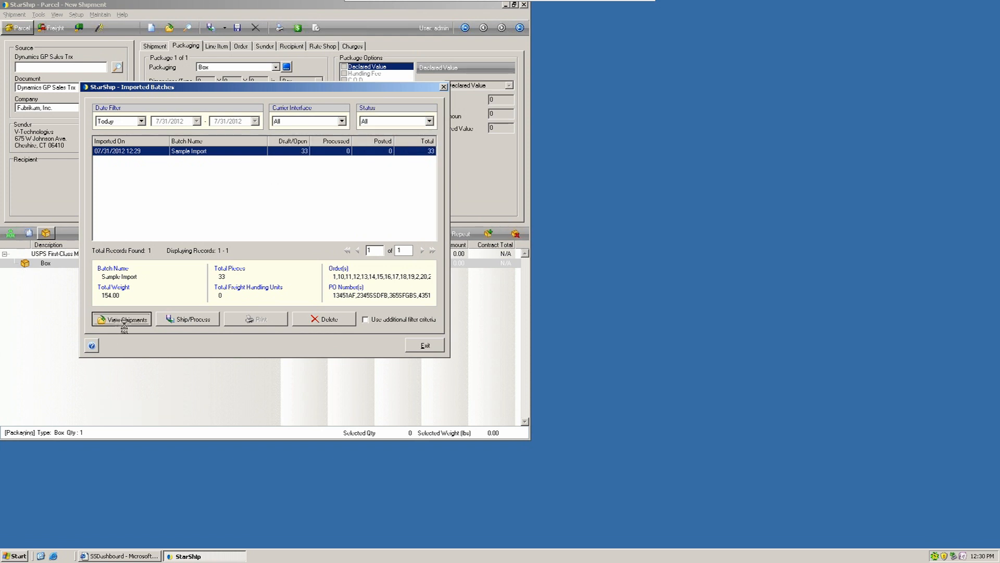
Filter the batch's open shipments by Recipient Company Name containing 'v'.
click(121, 319)
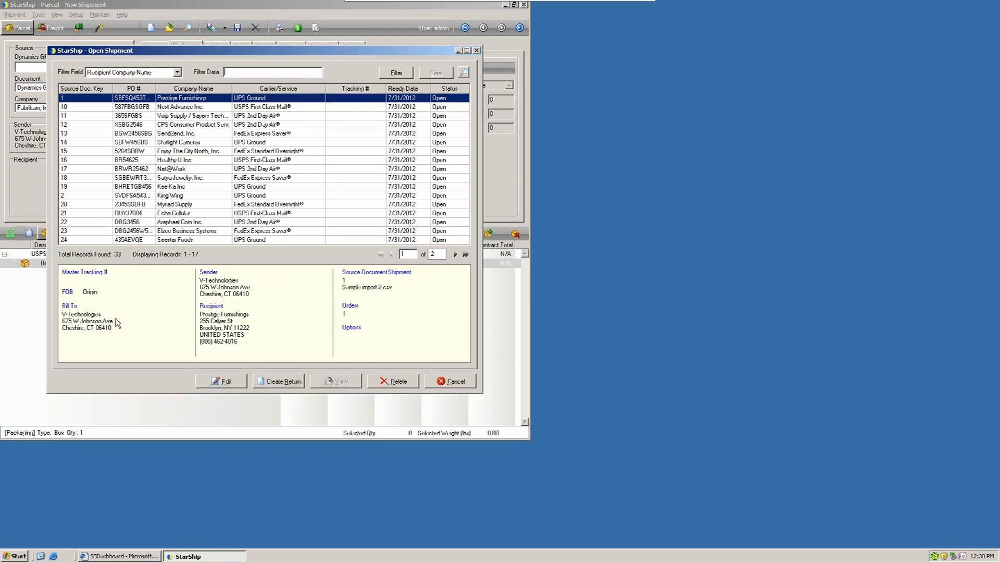
mouse_move(148, 134)
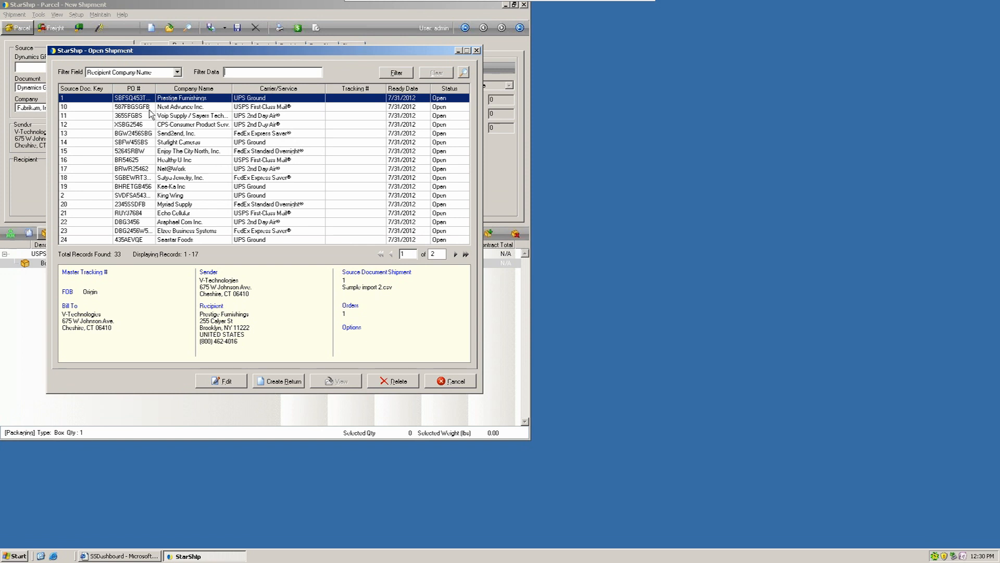
click(177, 72)
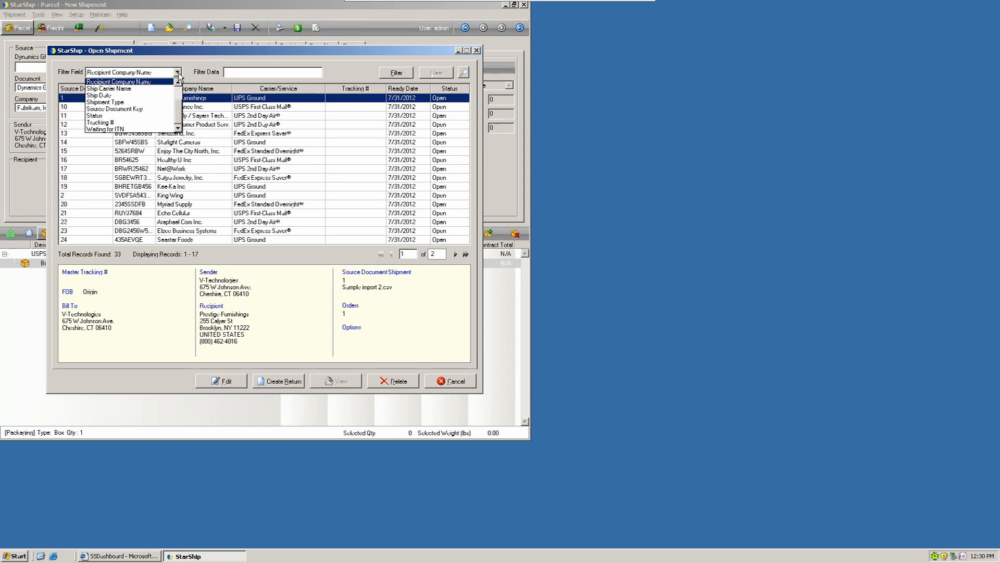
click(132, 72)
text(v)
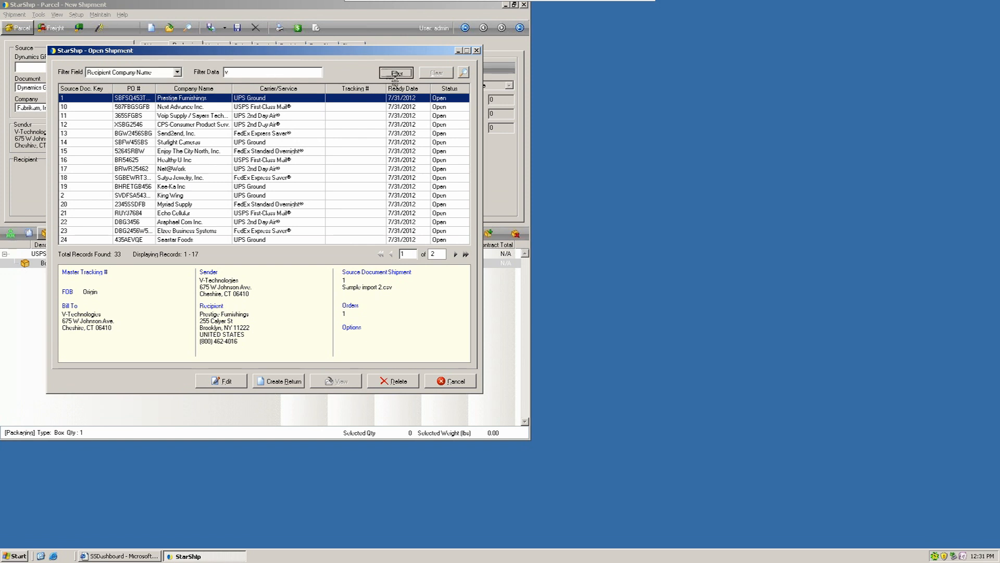
click(396, 72)
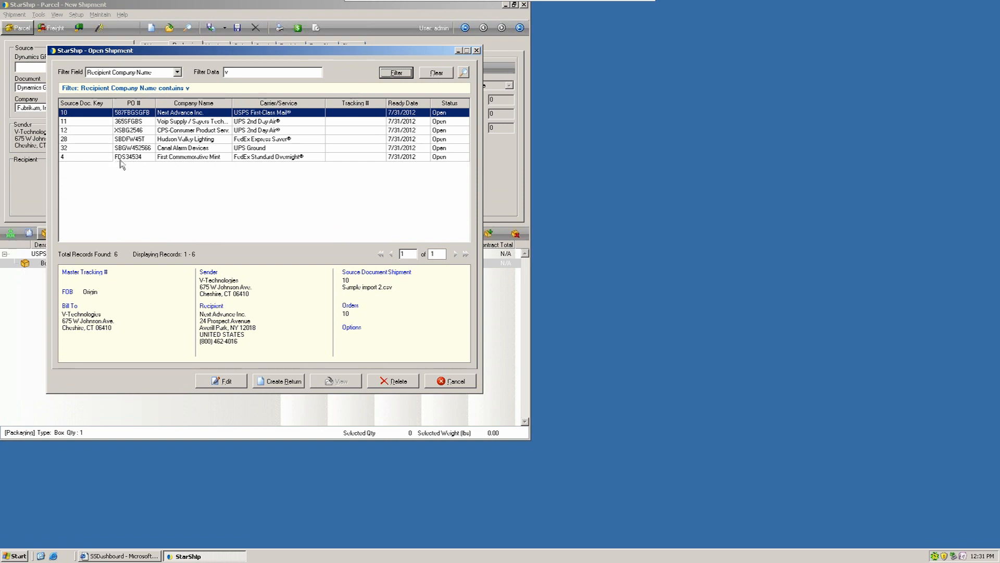
Select the Canal Alarm Devices shipment and open it for editing.
click(192, 147)
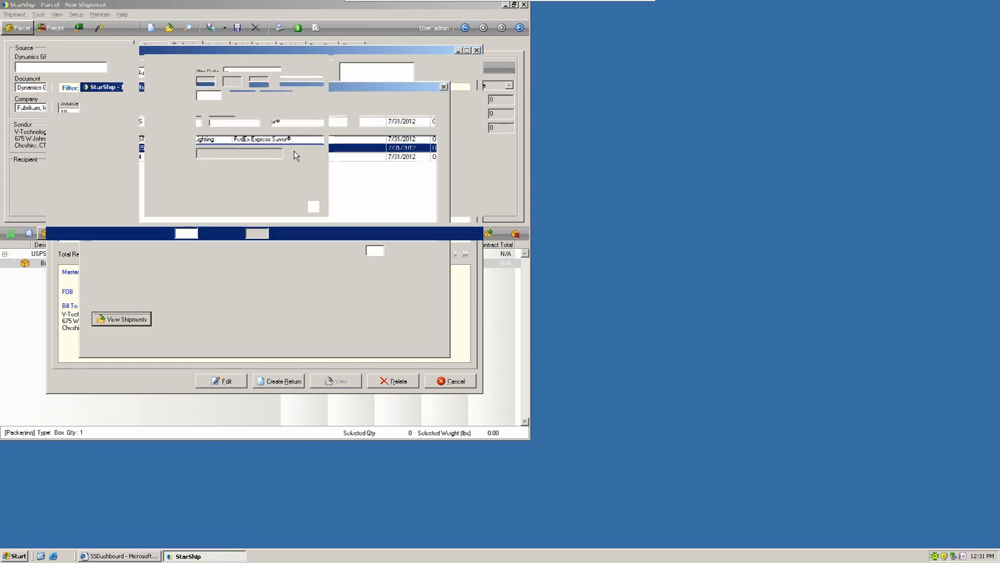
click(221, 381)
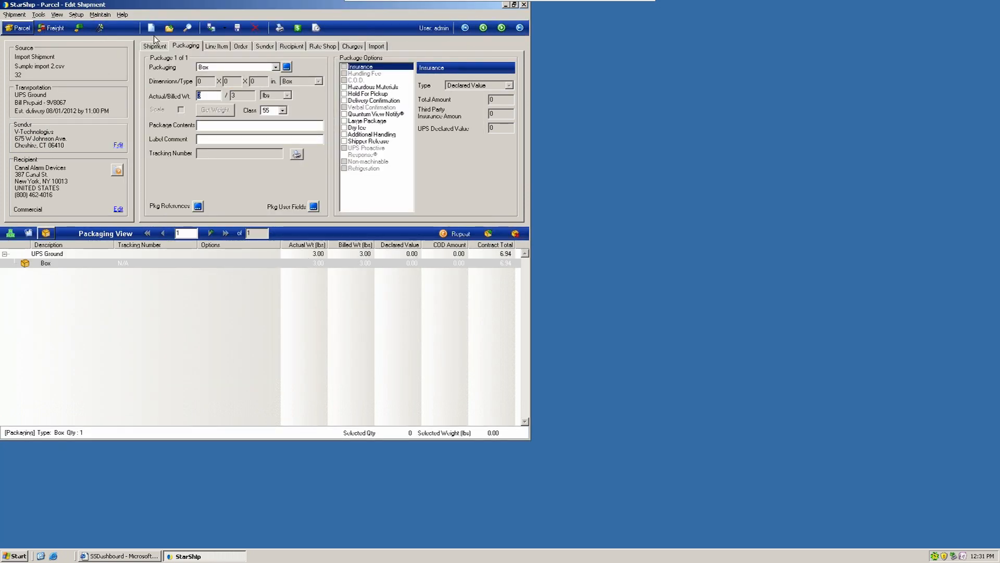
Close the Canal Alarm Devices shipment without saving changes.
click(255, 27)
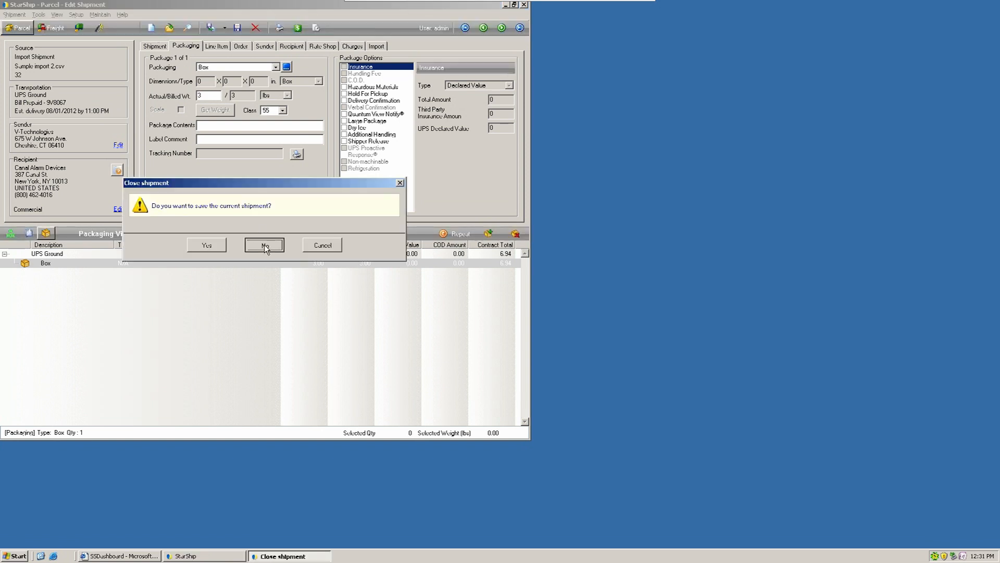
click(264, 245)
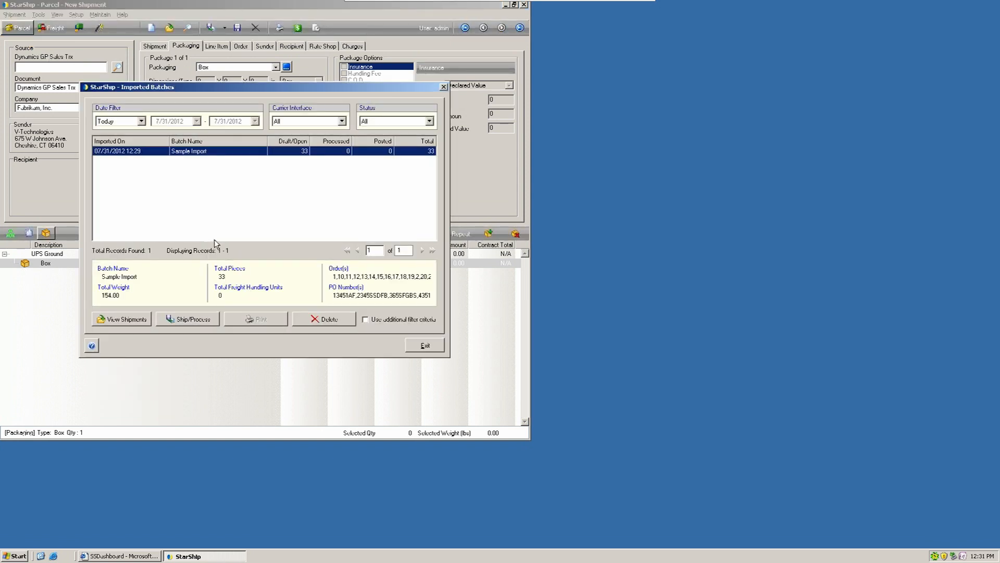
mouse_move(127, 158)
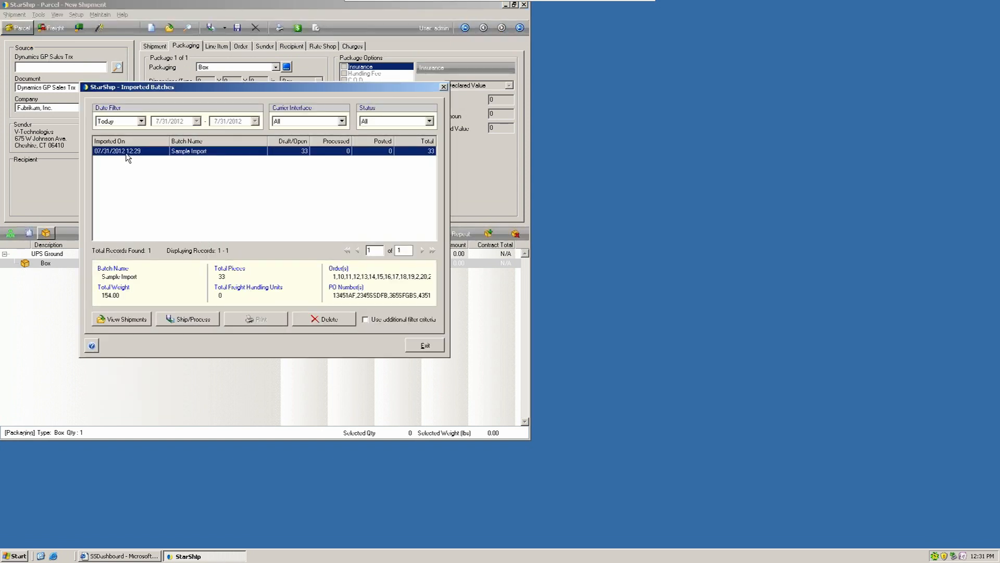
mouse_move(303, 163)
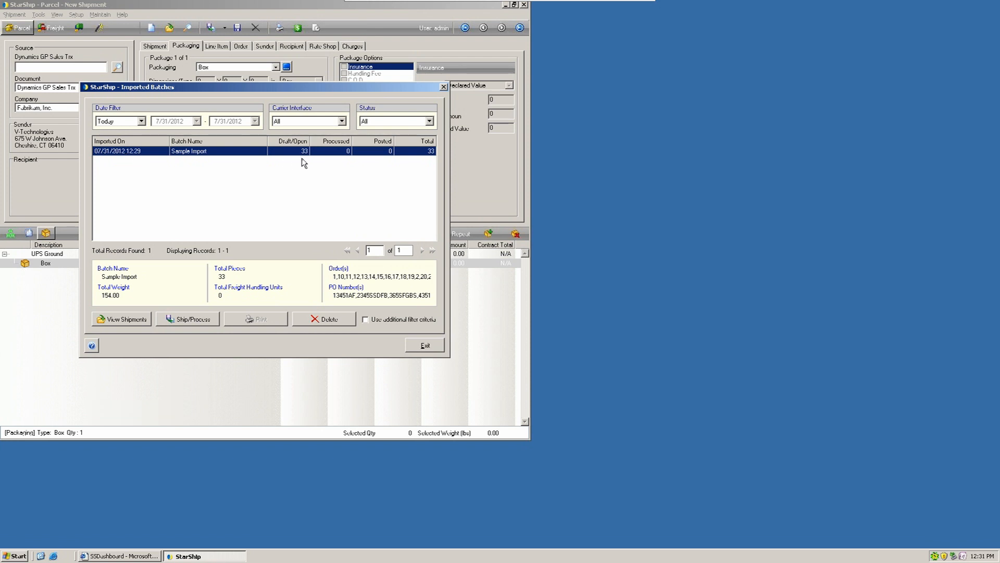
mouse_move(207, 319)
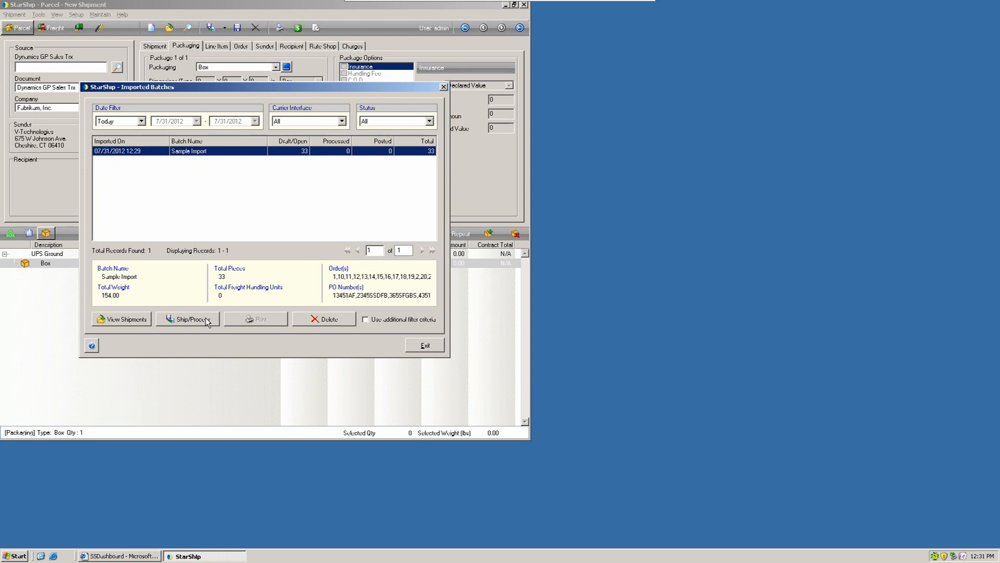
Ship/Process the 33-shipment Sample Import batch and confirm; 30 succeed, #8, #14, #16 fail.
click(188, 319)
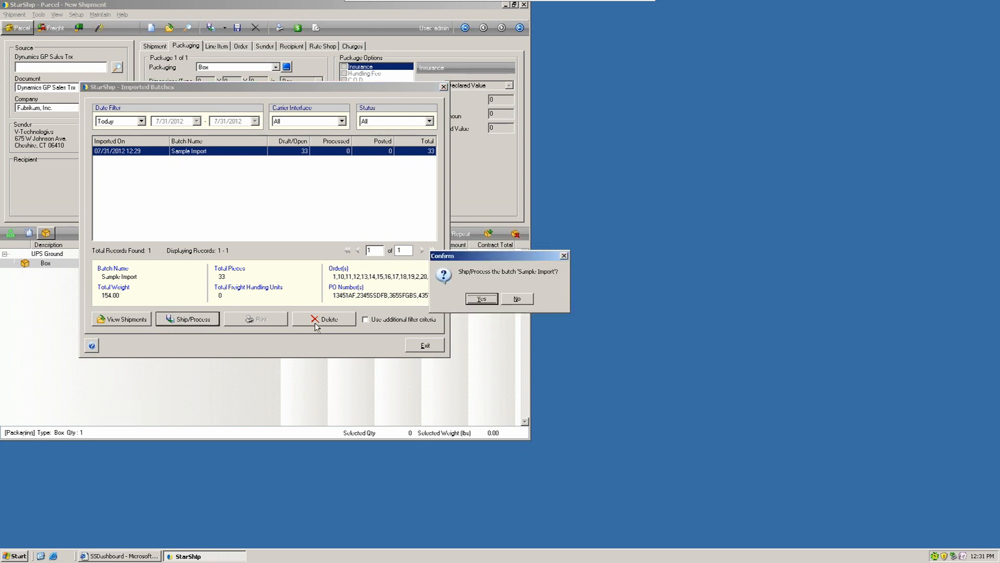
click(481, 299)
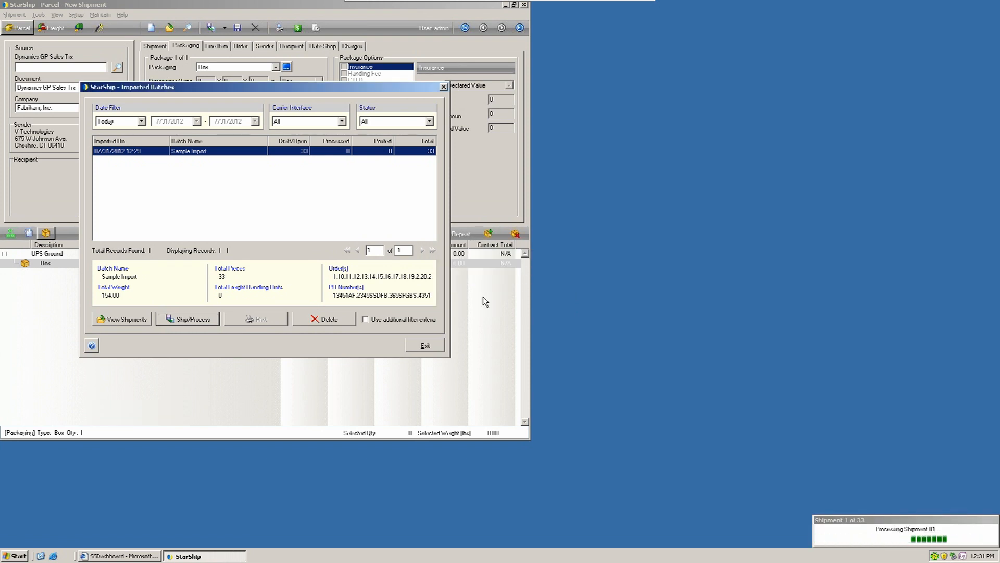
click(187, 319)
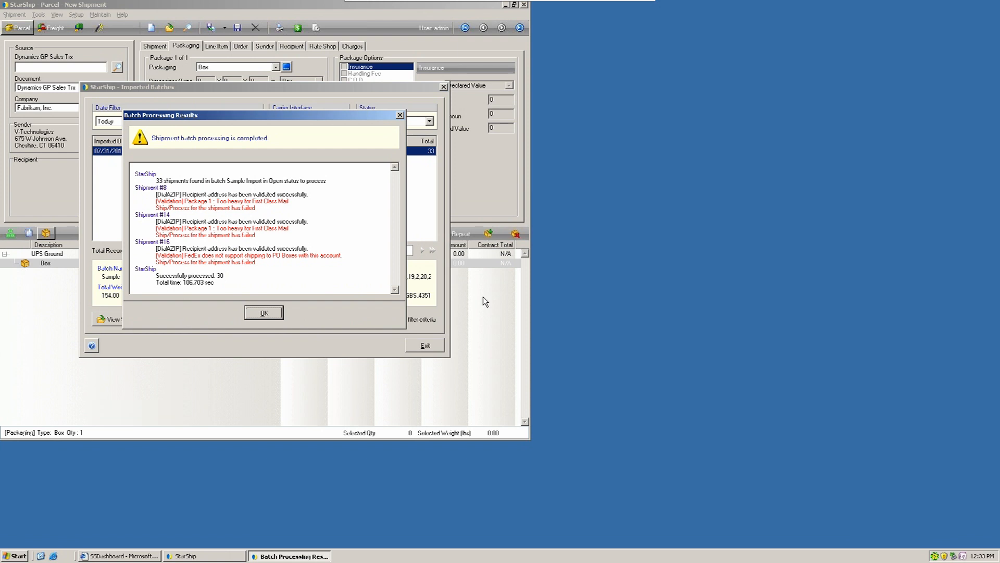
mouse_move(201, 193)
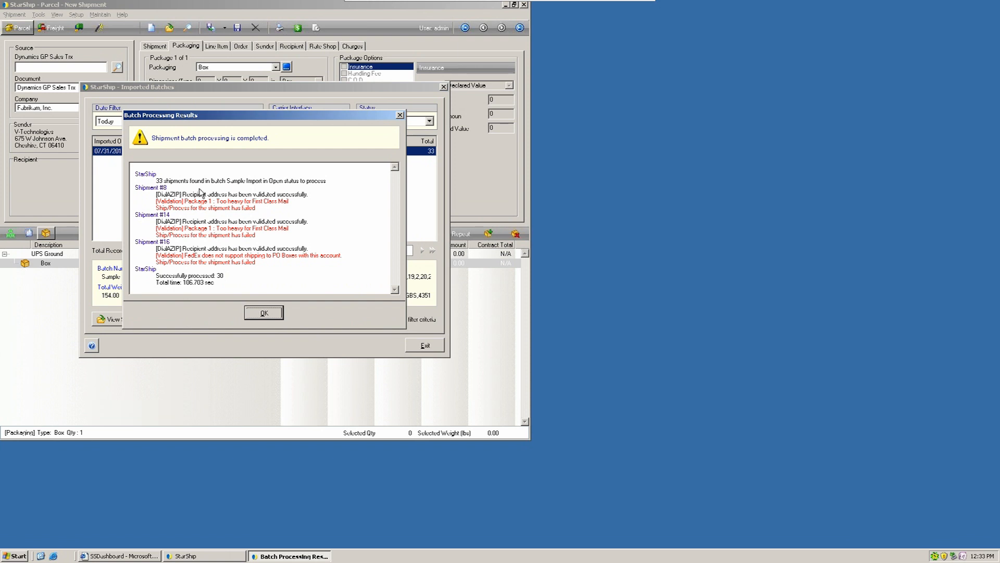
mouse_move(241, 283)
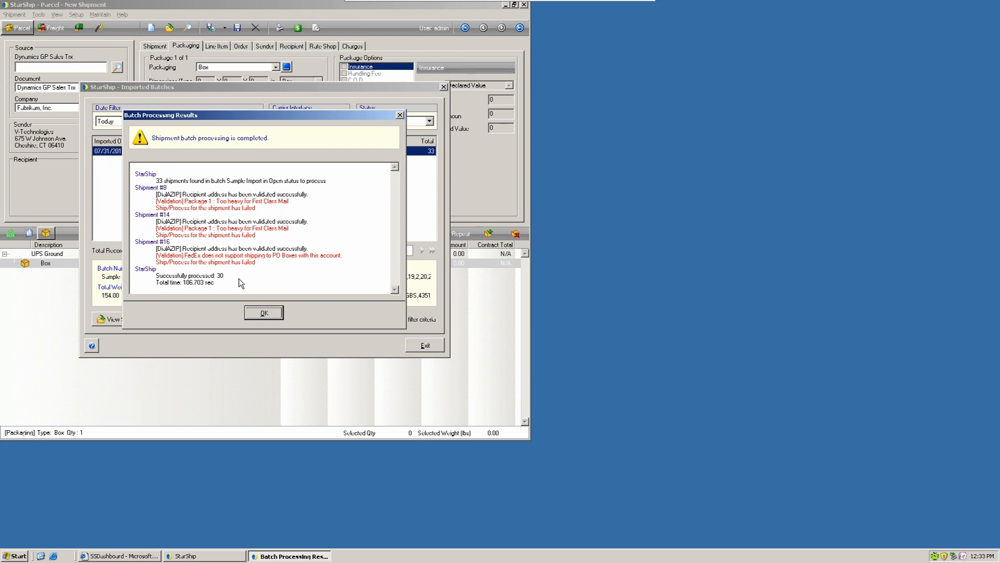
mouse_move(186, 220)
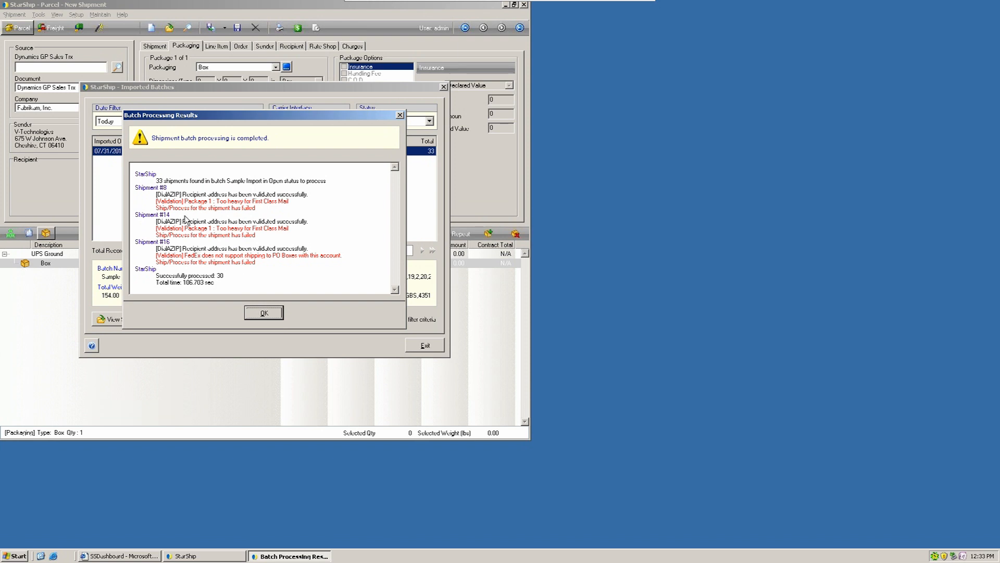
mouse_move(206, 220)
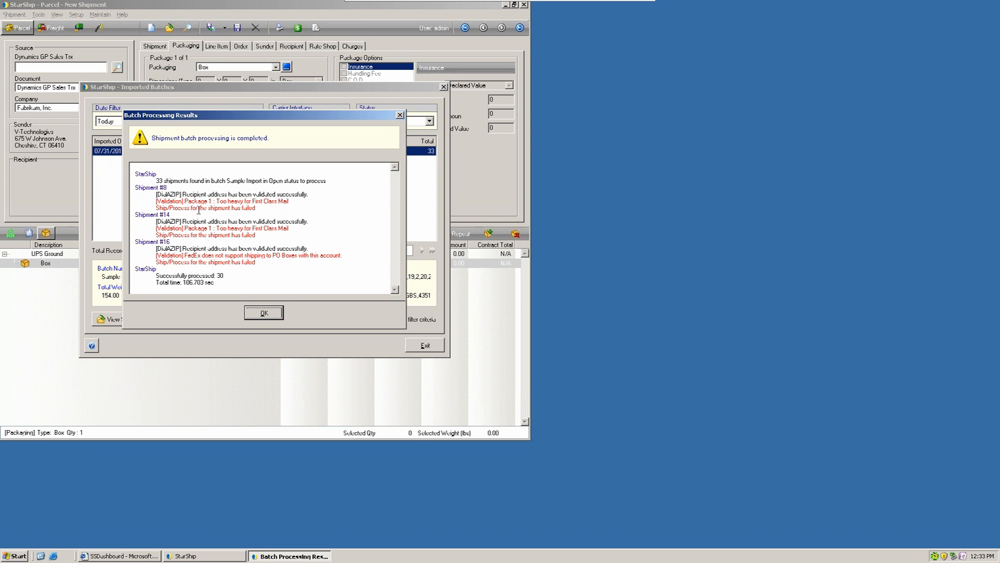
mouse_move(271, 209)
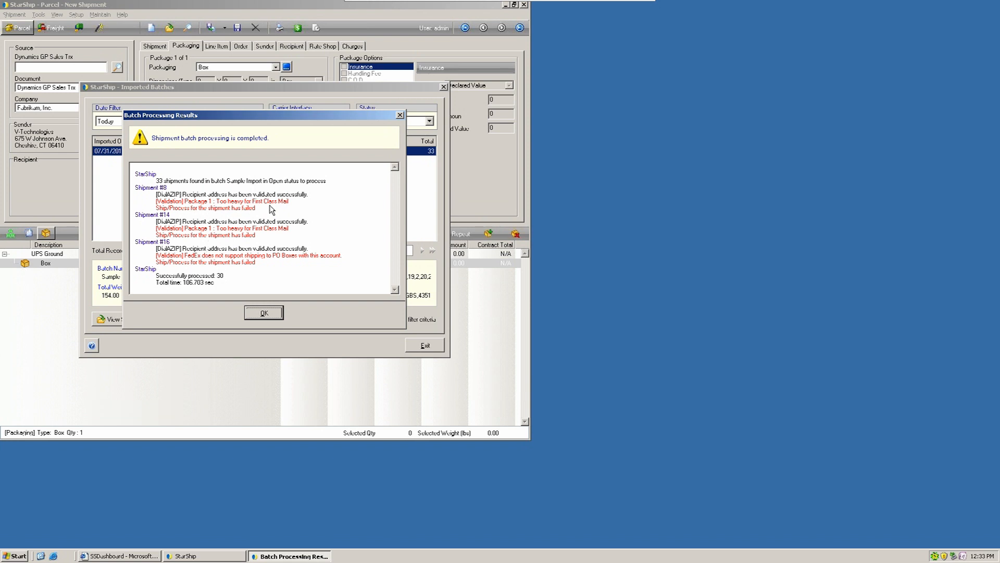
mouse_move(264, 215)
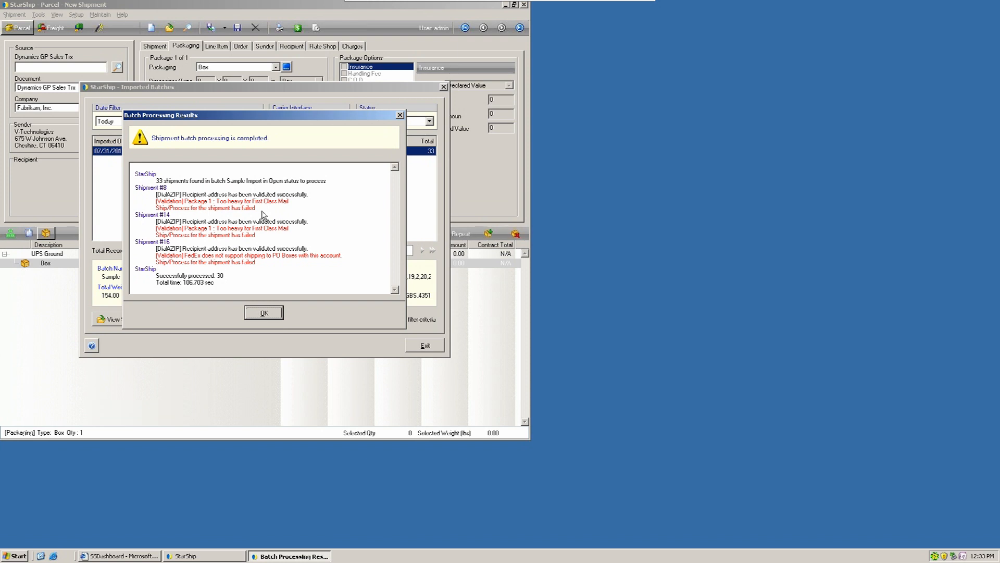
mouse_move(274, 267)
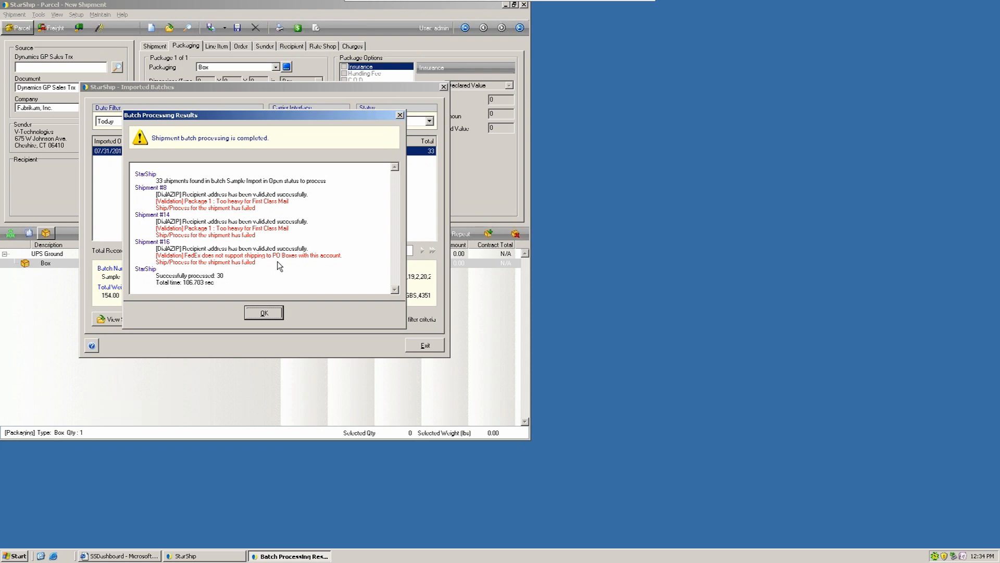
mouse_move(275, 265)
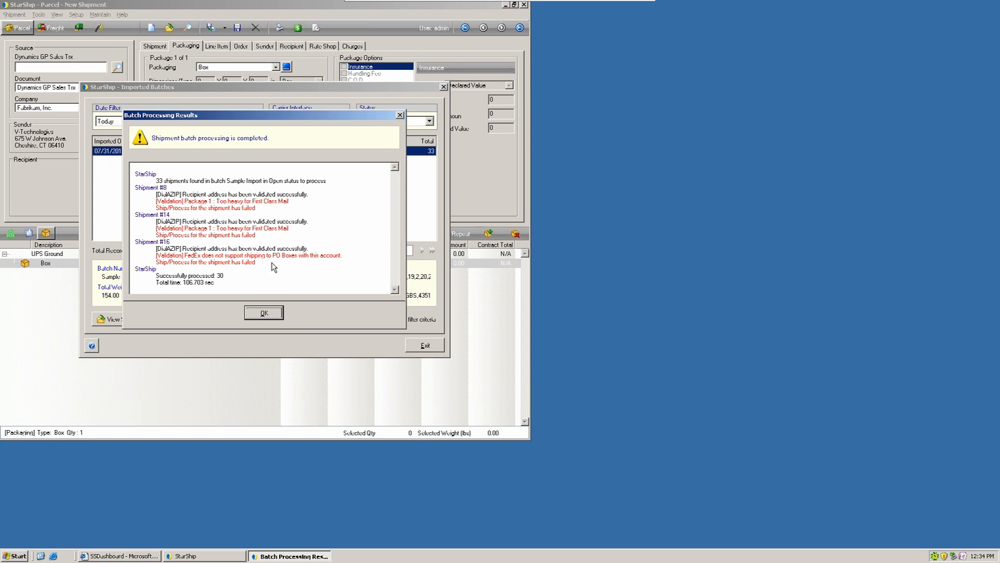
mouse_move(245, 273)
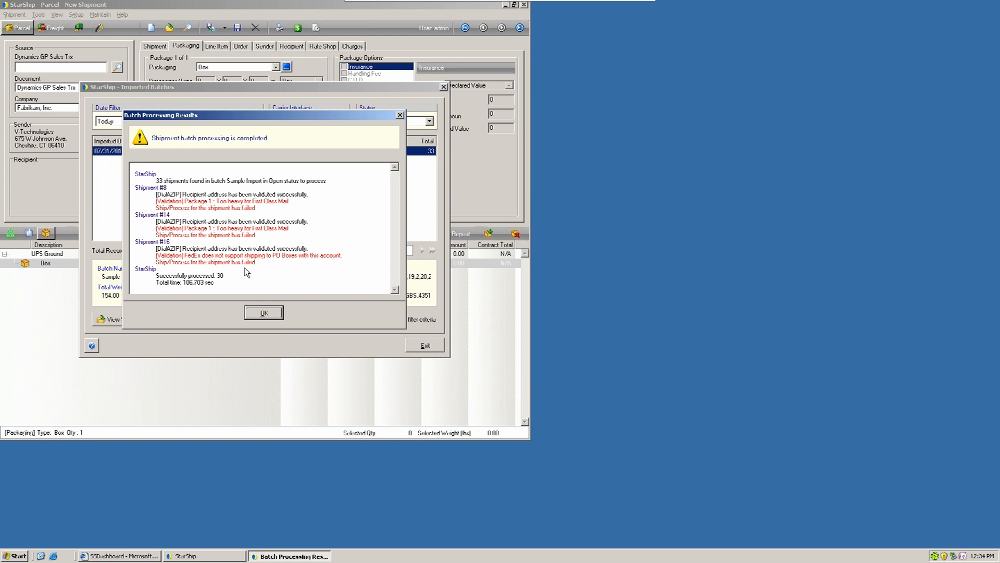
mouse_move(227, 282)
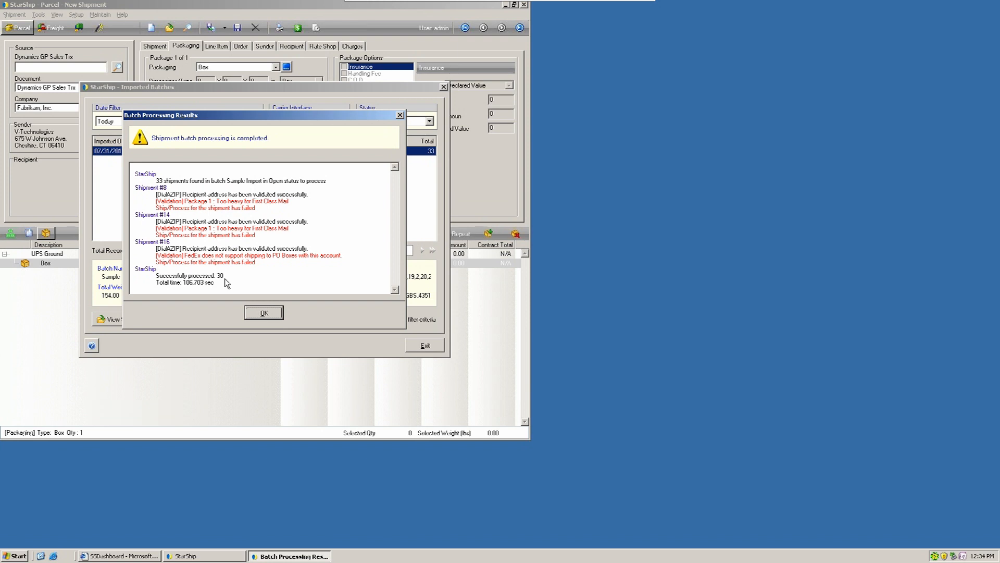
mouse_move(275, 275)
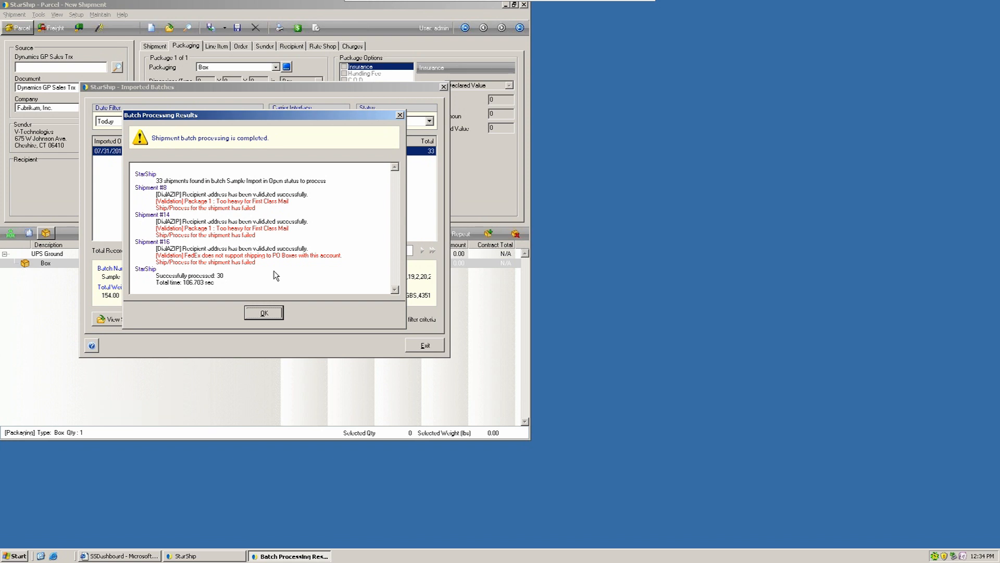